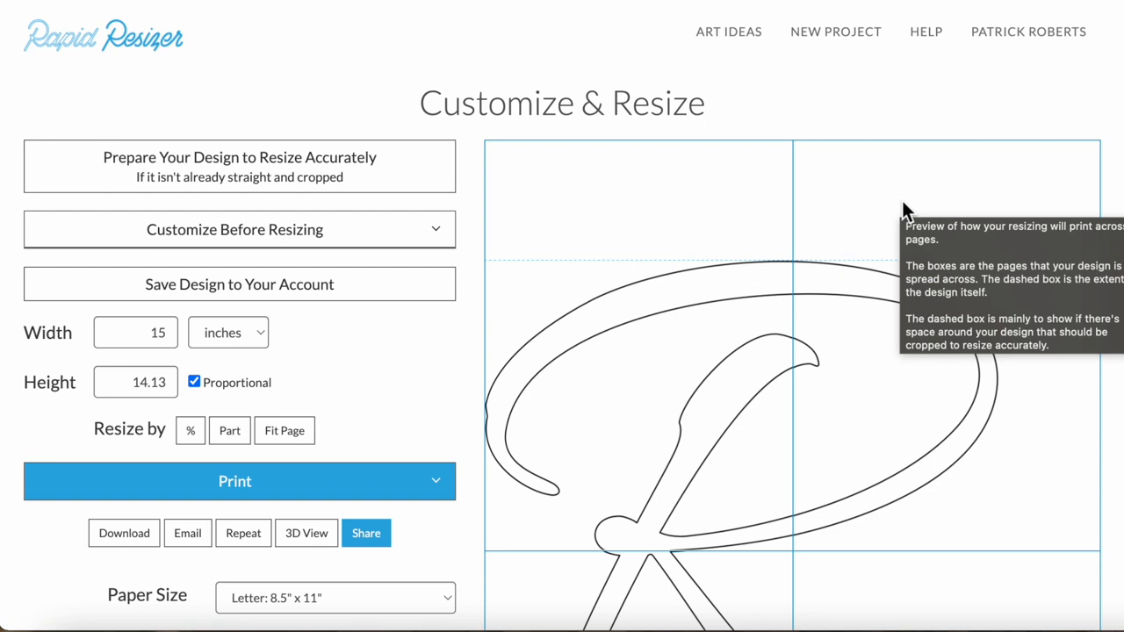
pyautogui.moveTo(687, 121)
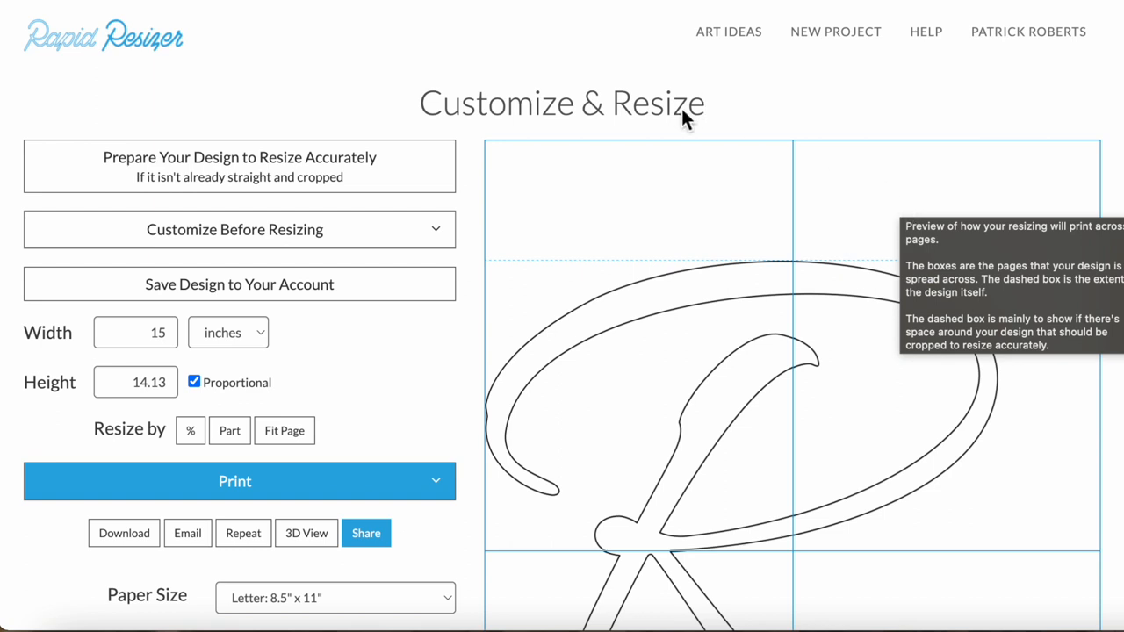
pyautogui.moveTo(426, 110)
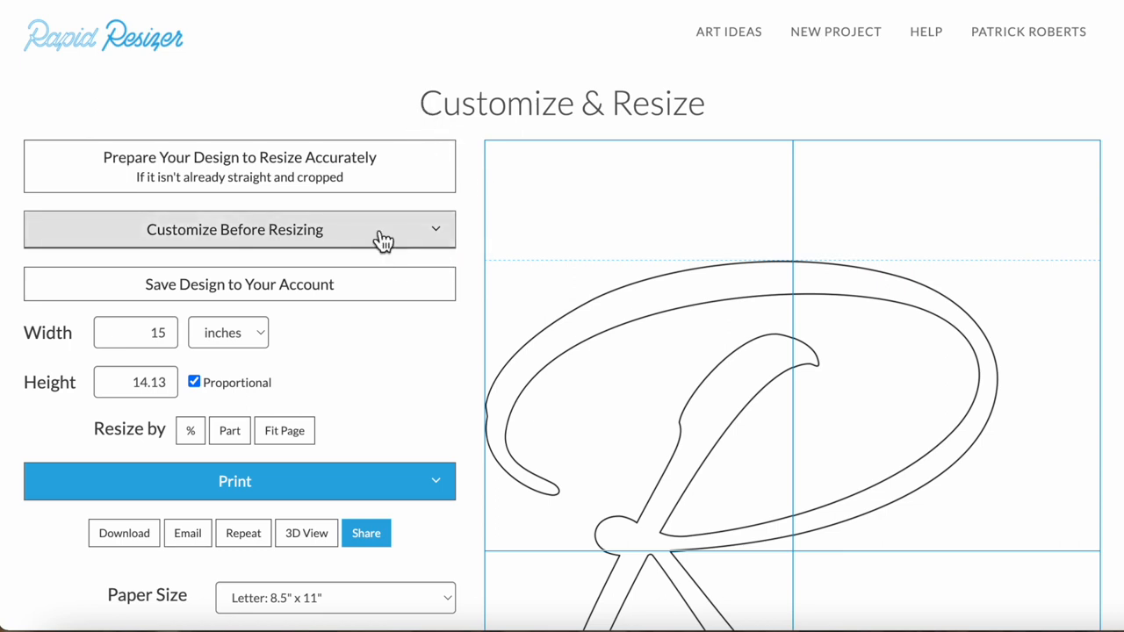
# Set the script R width to 20 inches, making it 18.84 inches tall
pyautogui.click(234, 229)
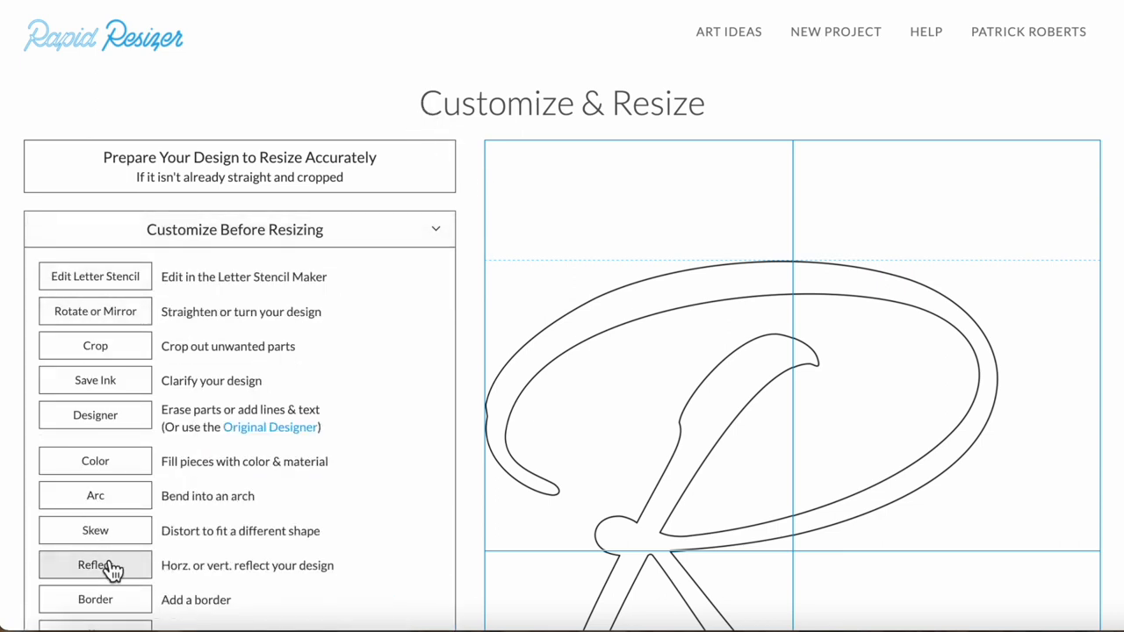
pyautogui.moveTo(377, 264)
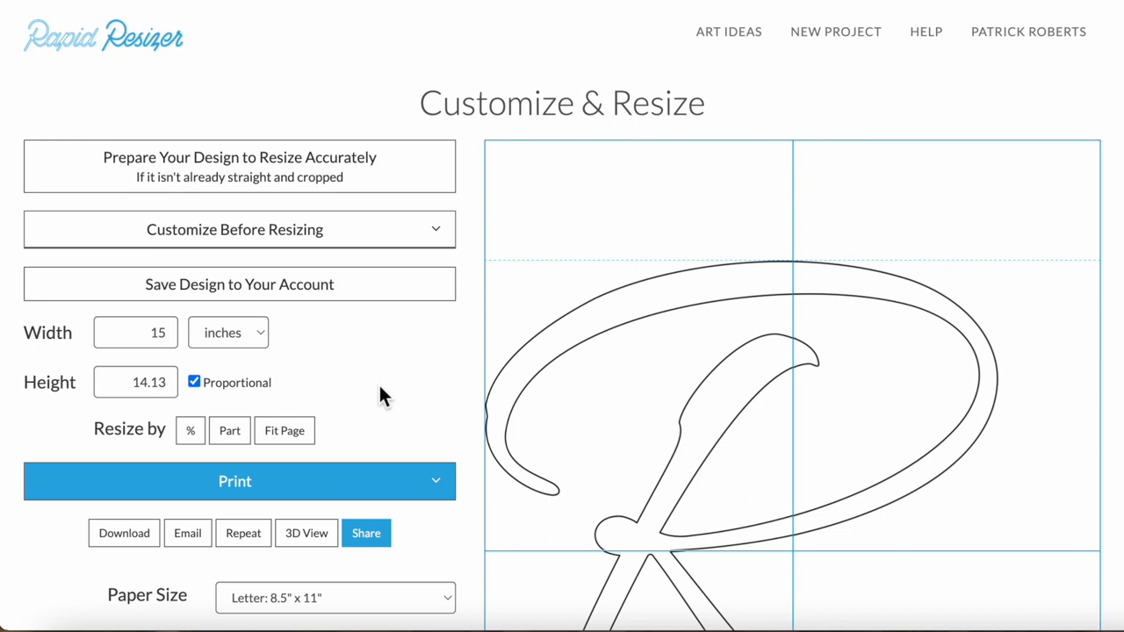
pyautogui.moveTo(729, 298)
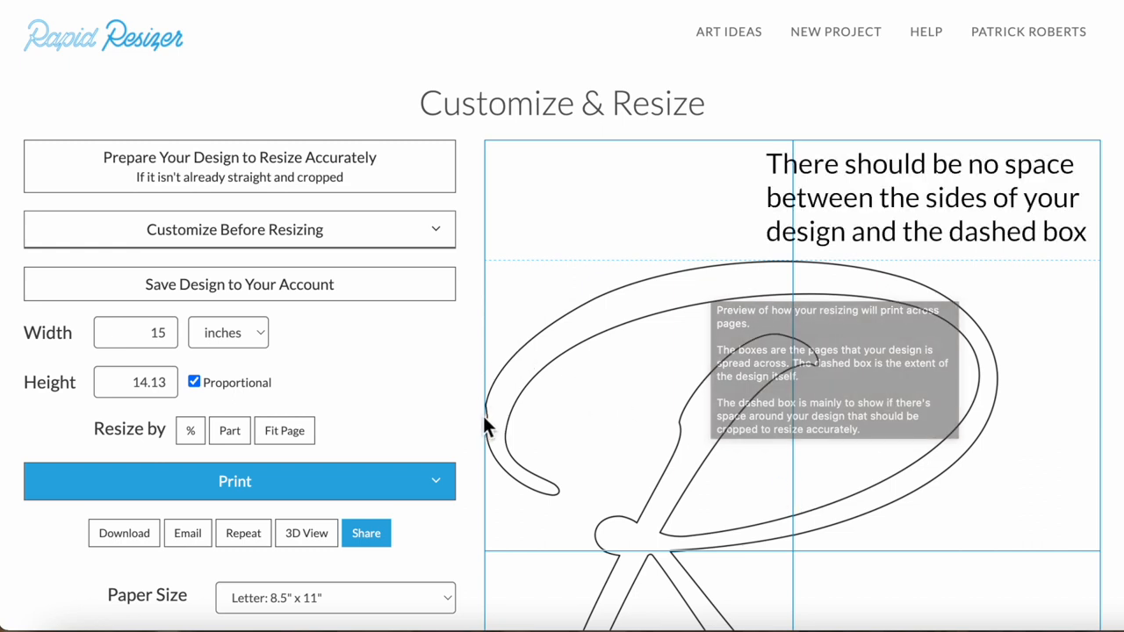
pyautogui.moveTo(1094, 430)
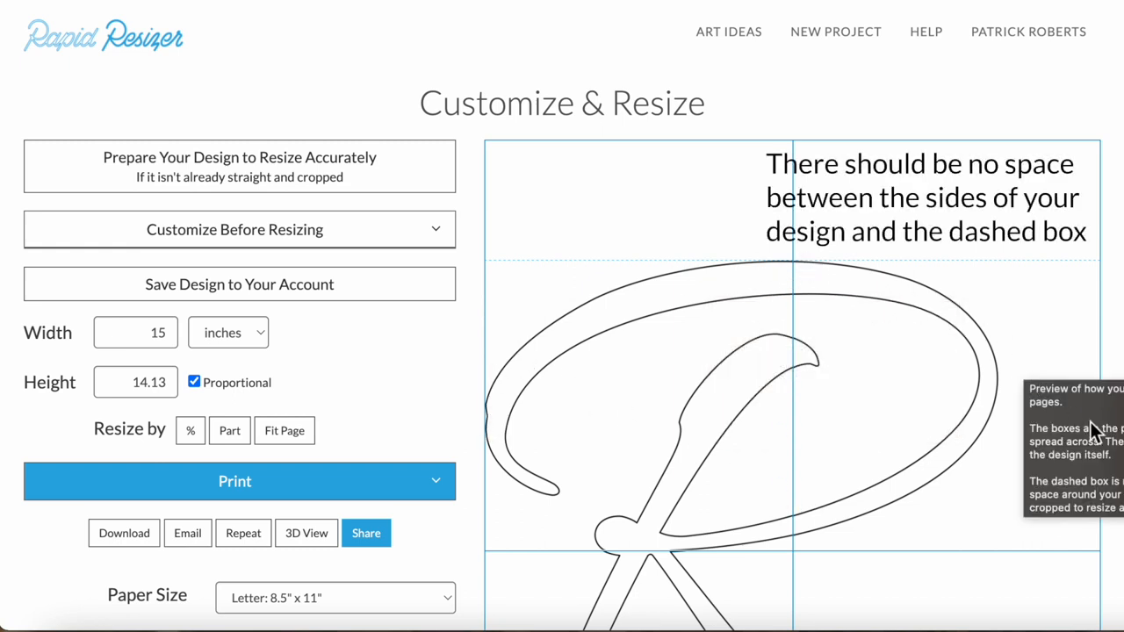
pyautogui.moveTo(469, 413)
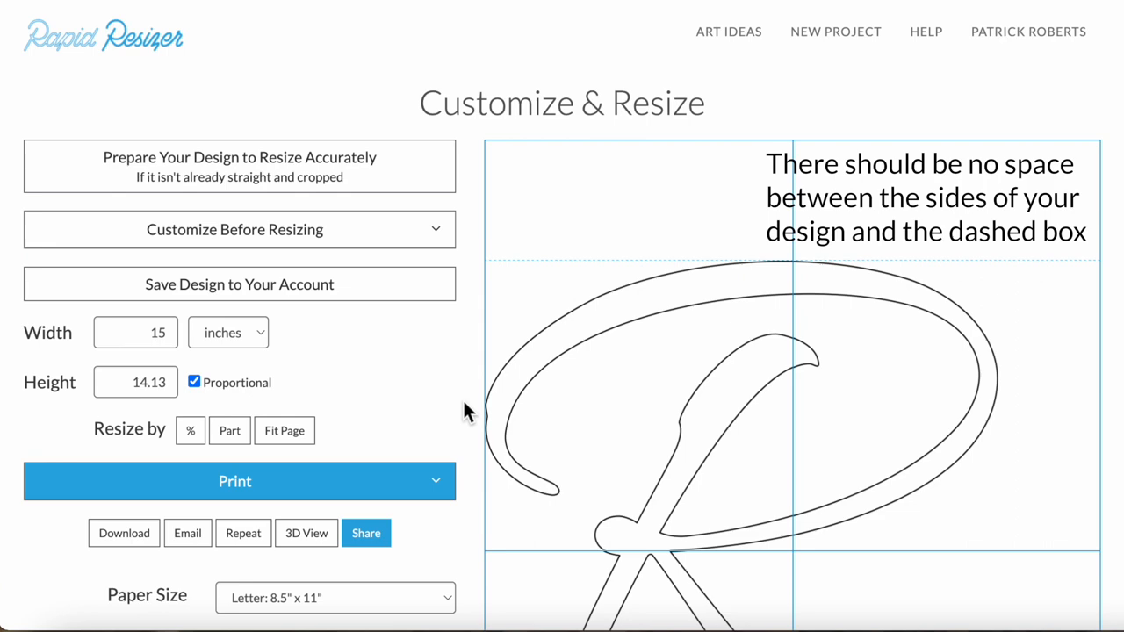
pyautogui.scroll(-3)
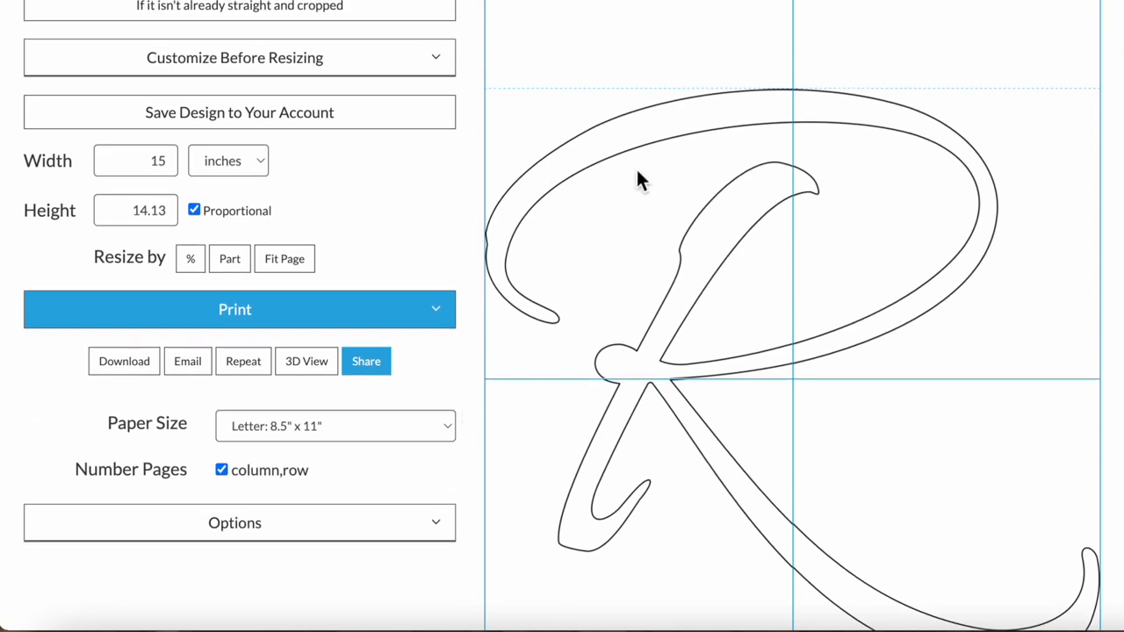
pyautogui.scroll(3)
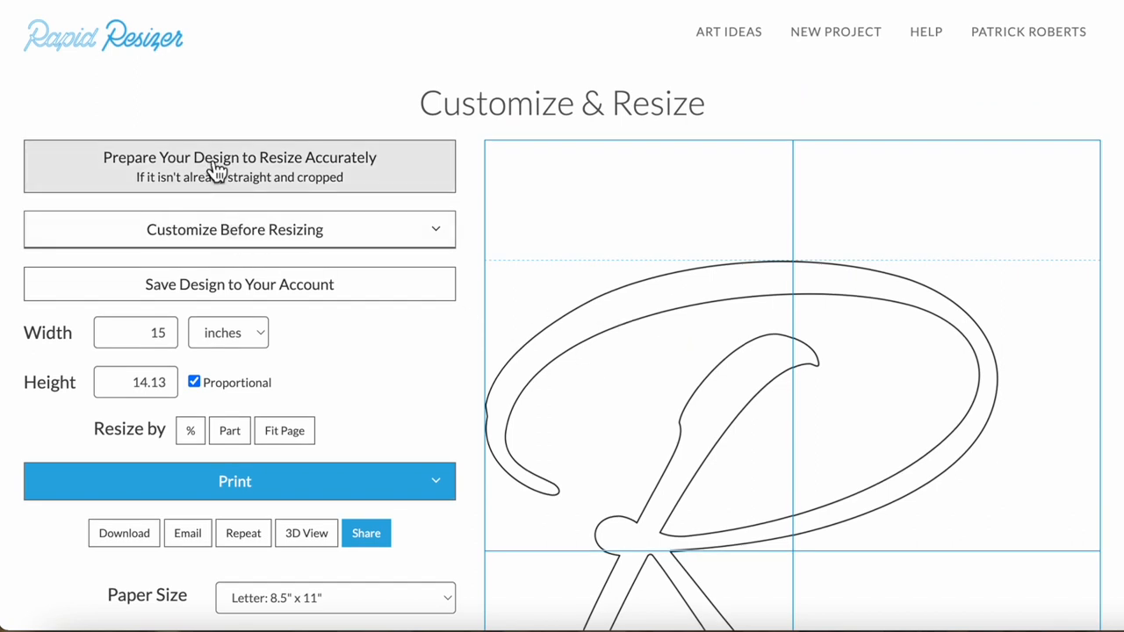
pyautogui.moveTo(218, 171)
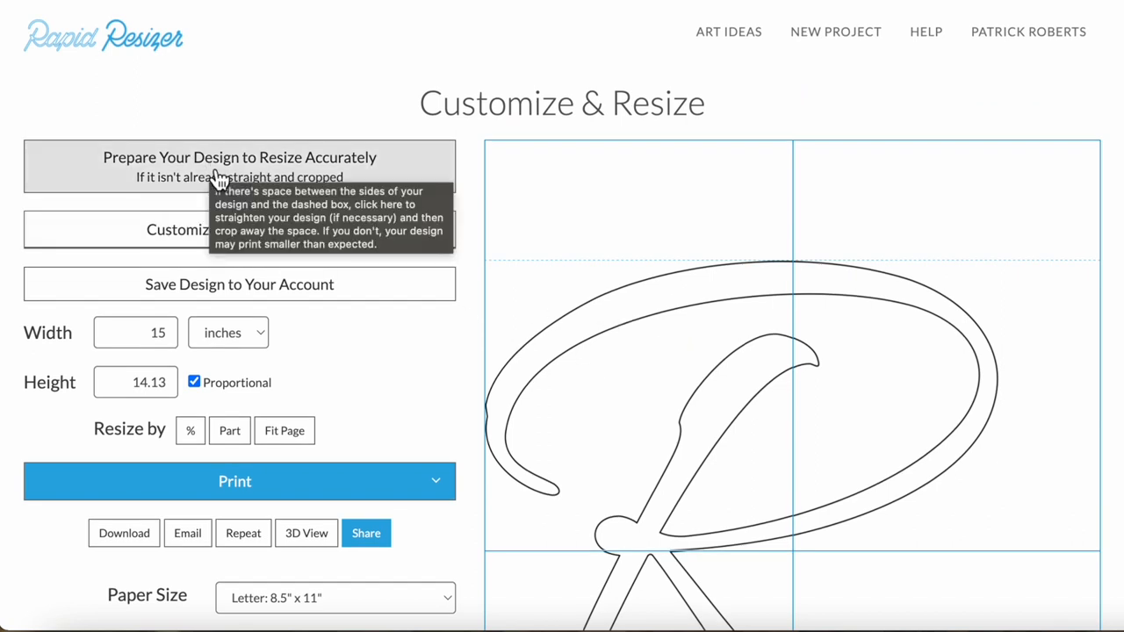
pyautogui.moveTo(512, 341)
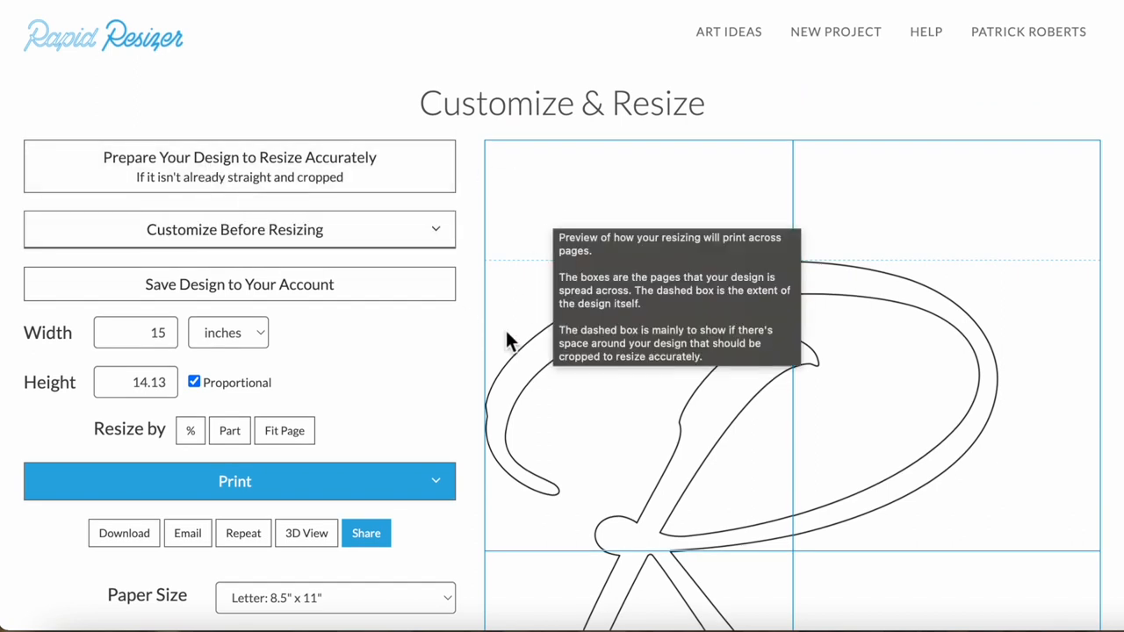
pyautogui.moveTo(439, 384)
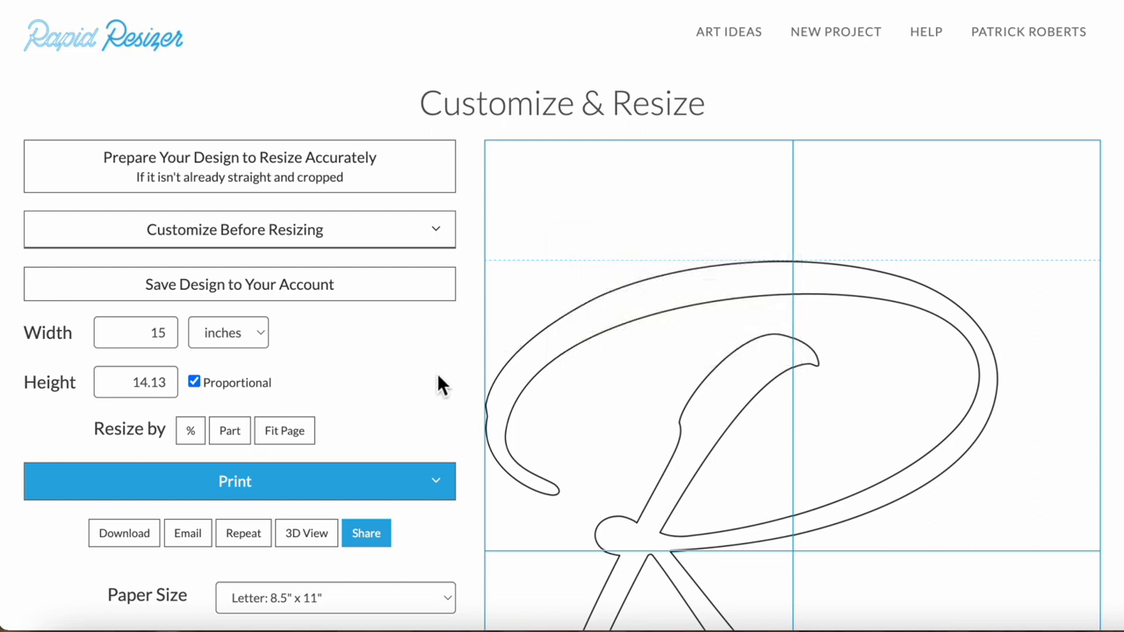
pyautogui.moveTo(365, 397)
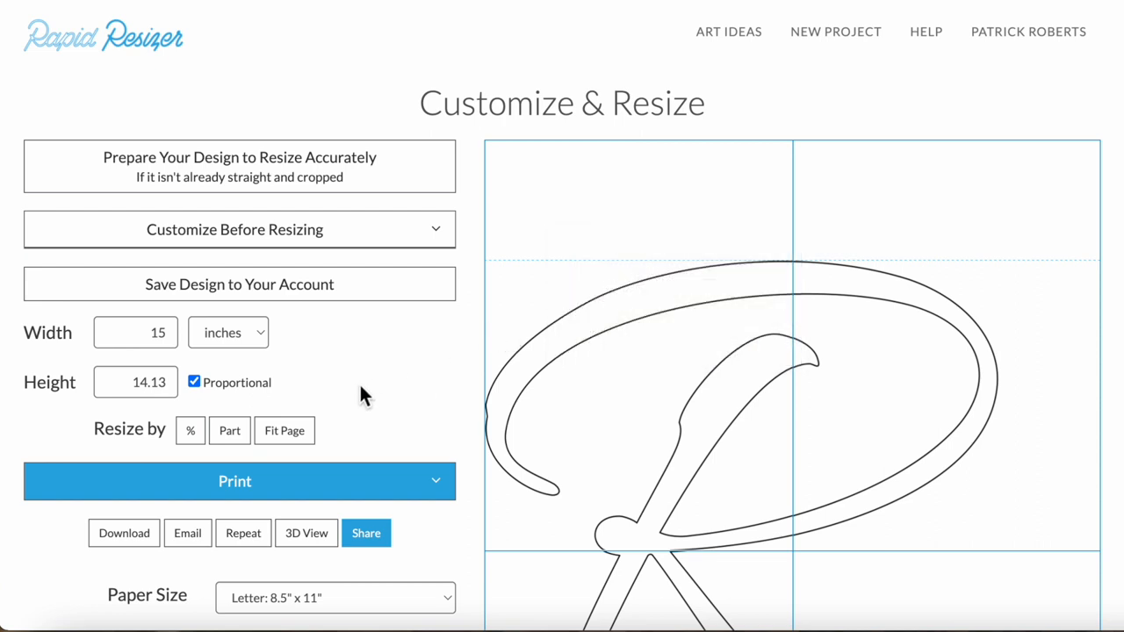
pyautogui.scroll(-3)
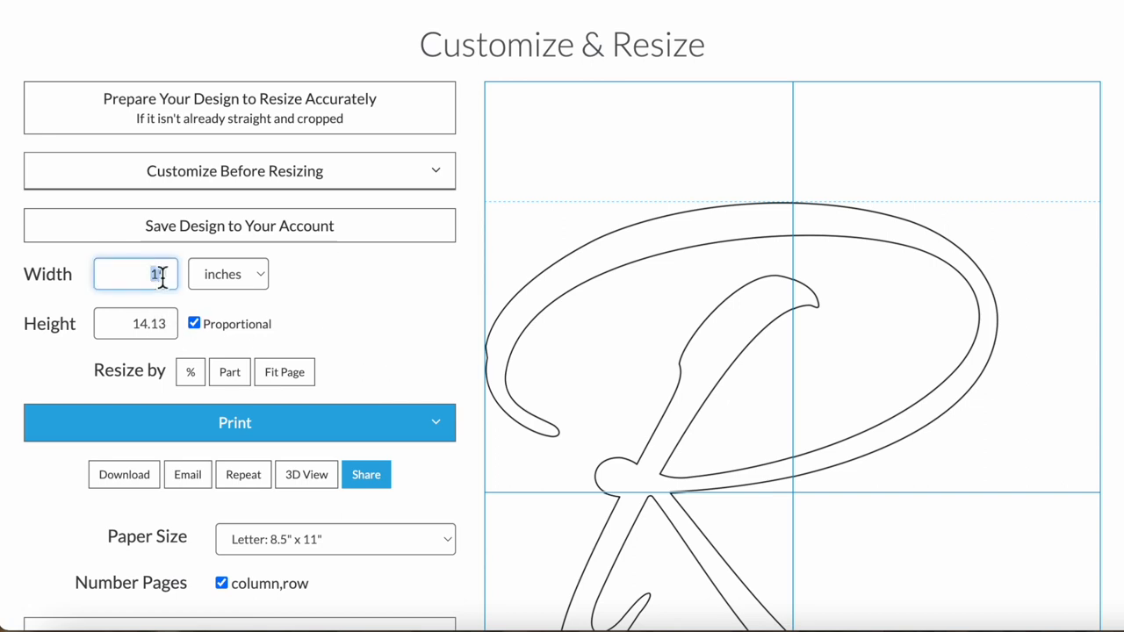
pyautogui.write('20')
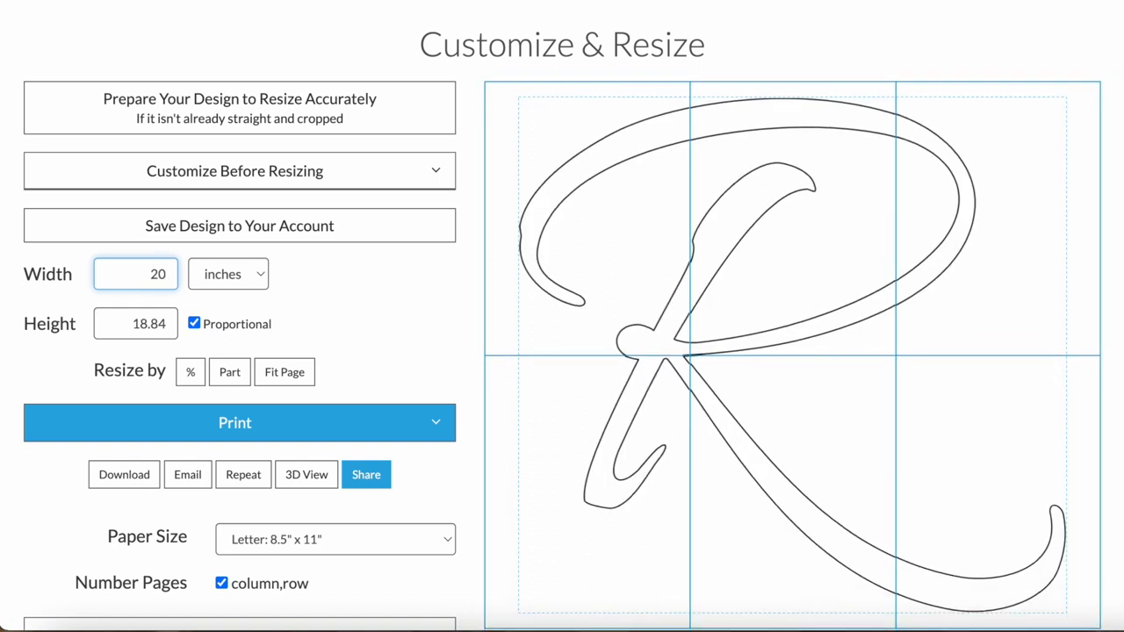
pyautogui.click(194, 323)
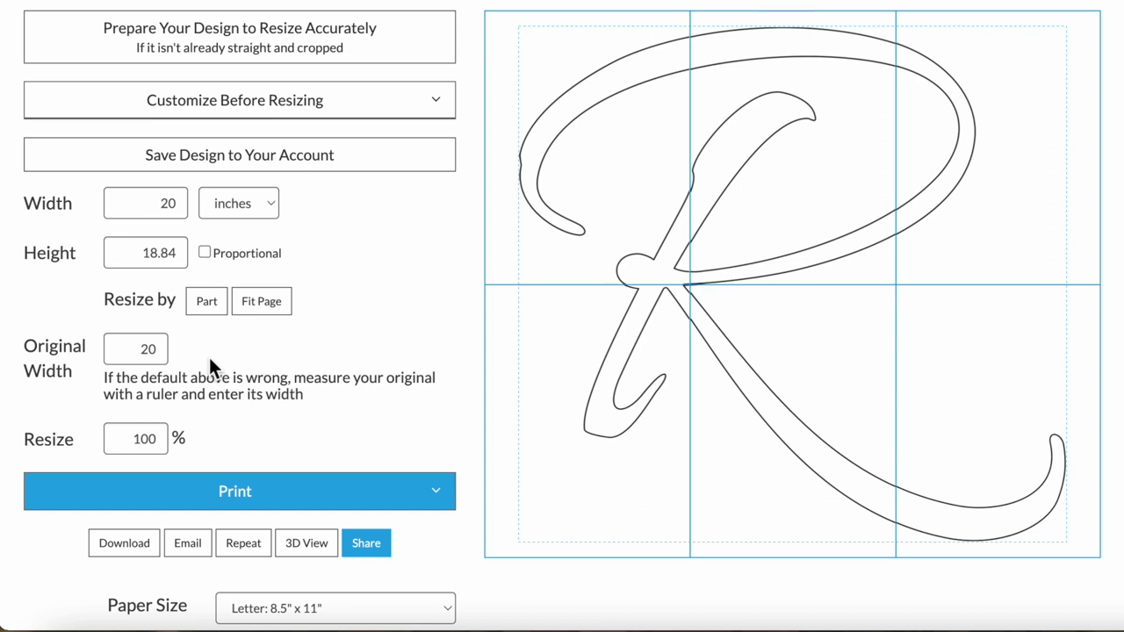
pyautogui.moveTo(127, 487)
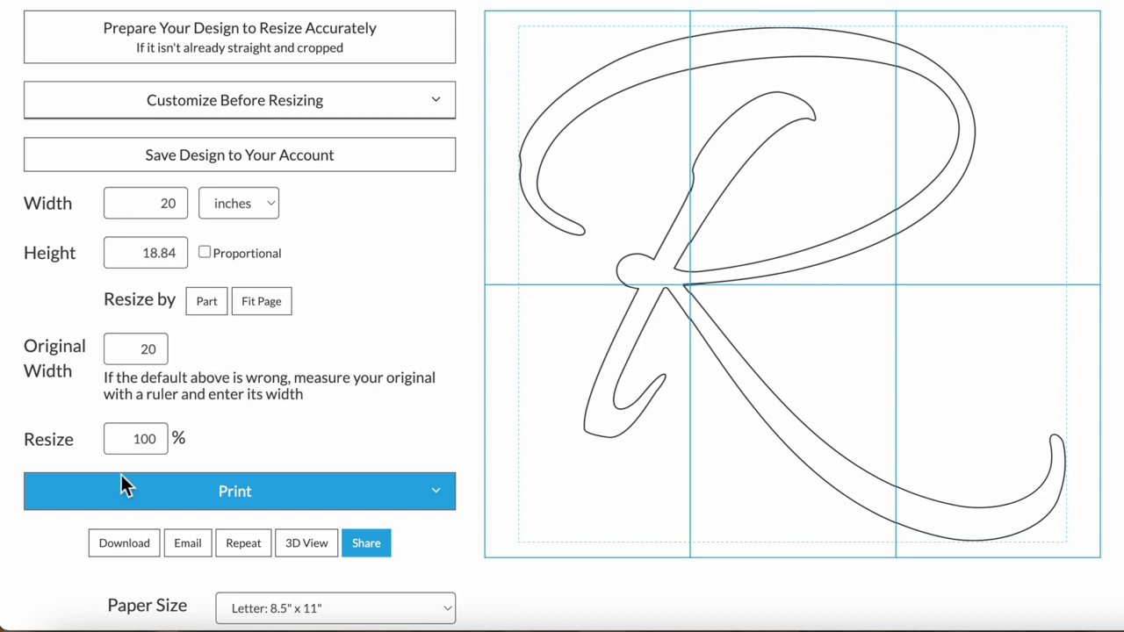
pyautogui.moveTo(283, 420)
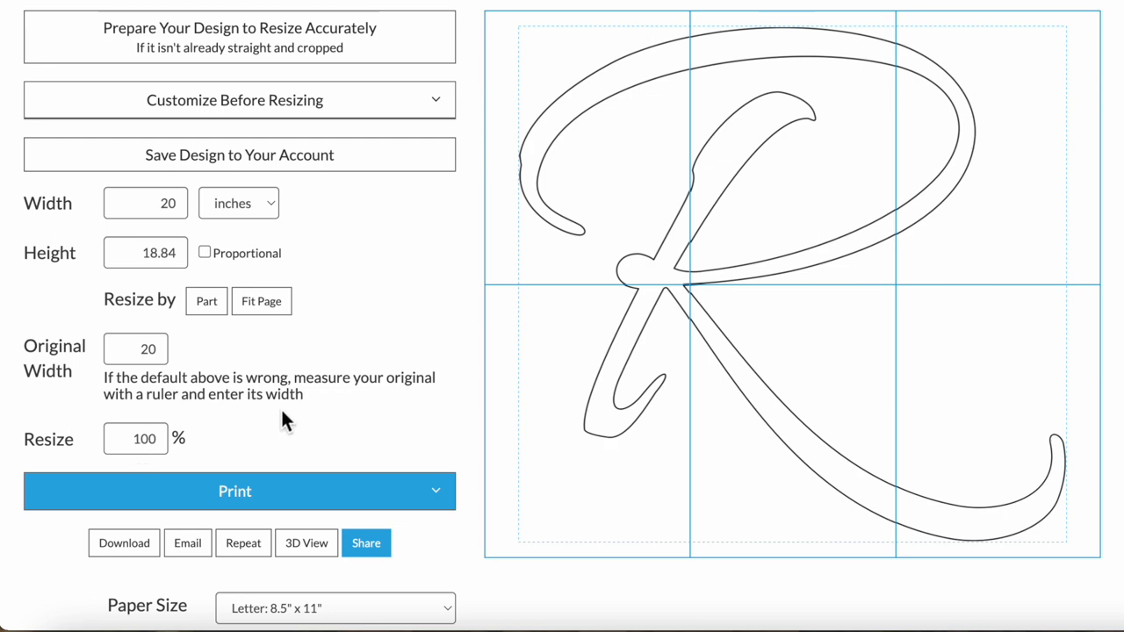
# Measure a stroke of the R as a 2-inch part, resizing it to 13.95 inches wide
pyautogui.click(206, 301)
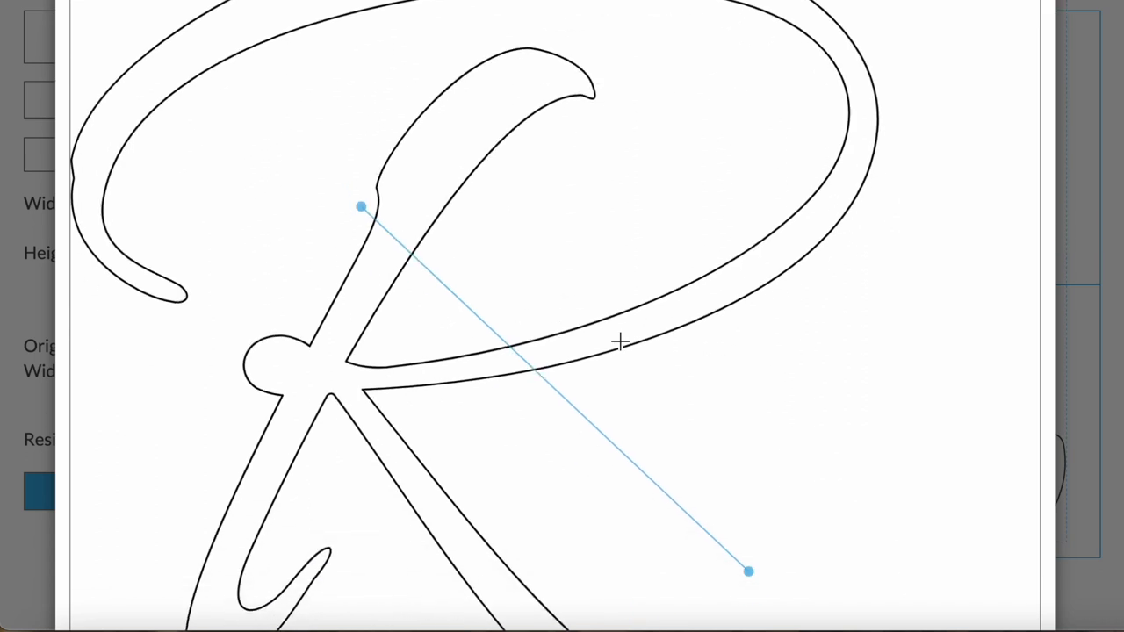
pyautogui.scroll(-3)
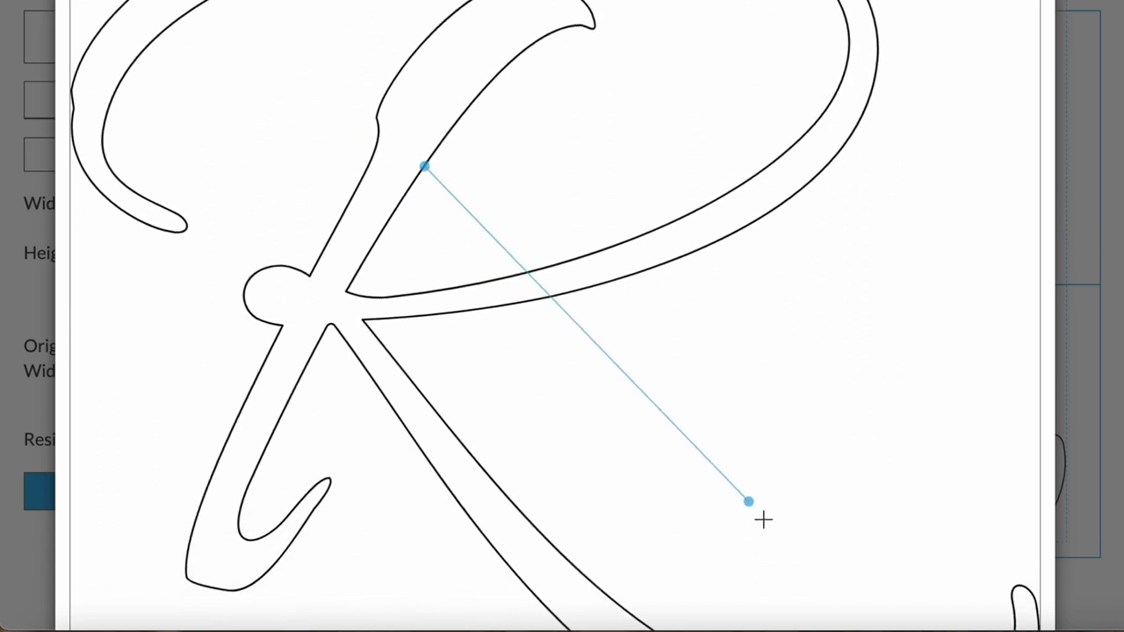
pyautogui.moveTo(746, 501); pyautogui.dragTo(512, 272)
pyautogui.write('2')
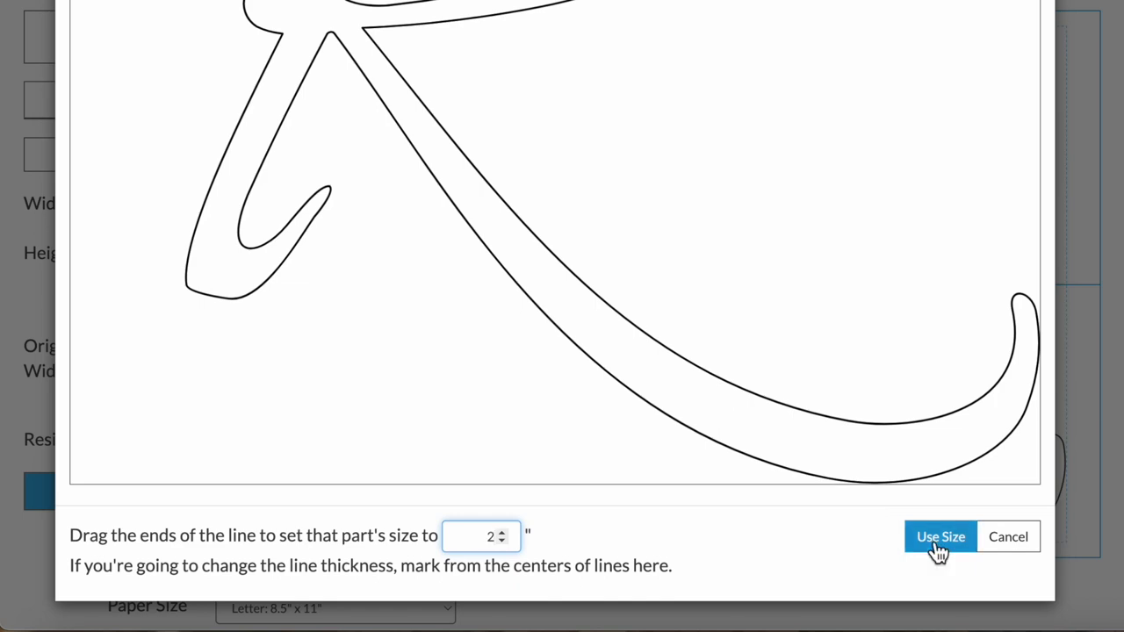
pyautogui.click(940, 536)
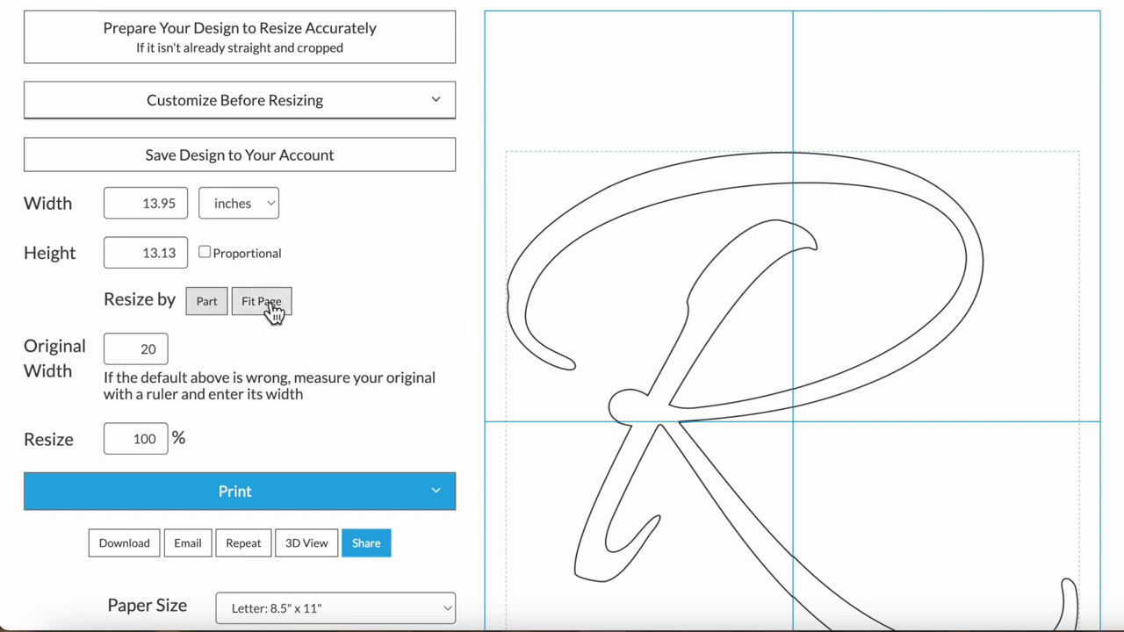
# Fit the script R onto one page at 7.964 by 7.5 inches
pyautogui.click(261, 302)
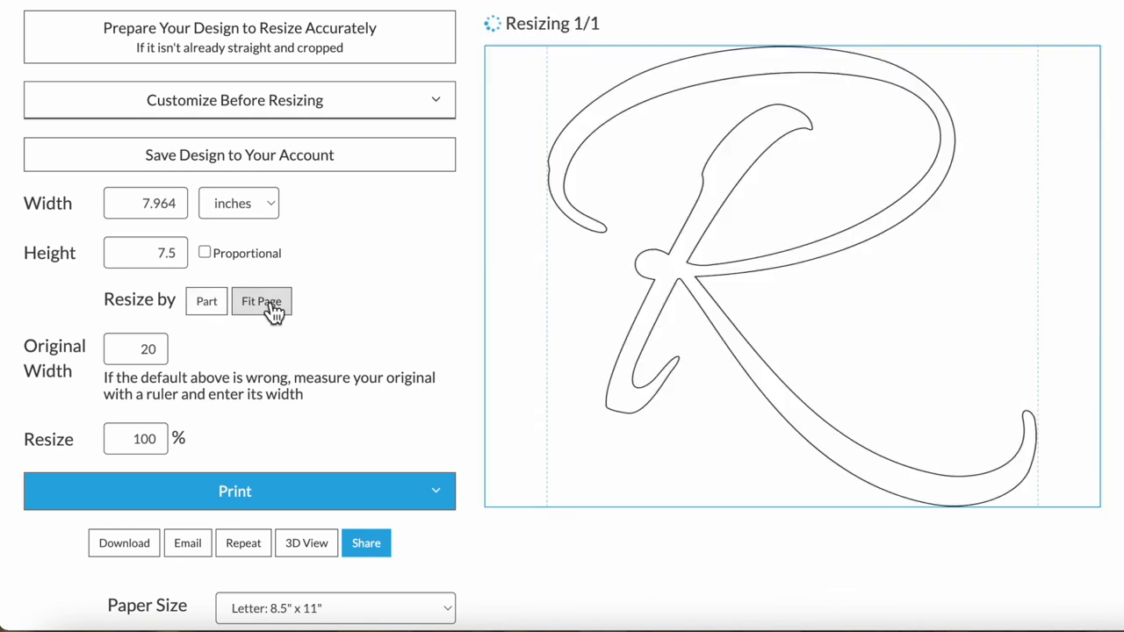
pyautogui.click(261, 301)
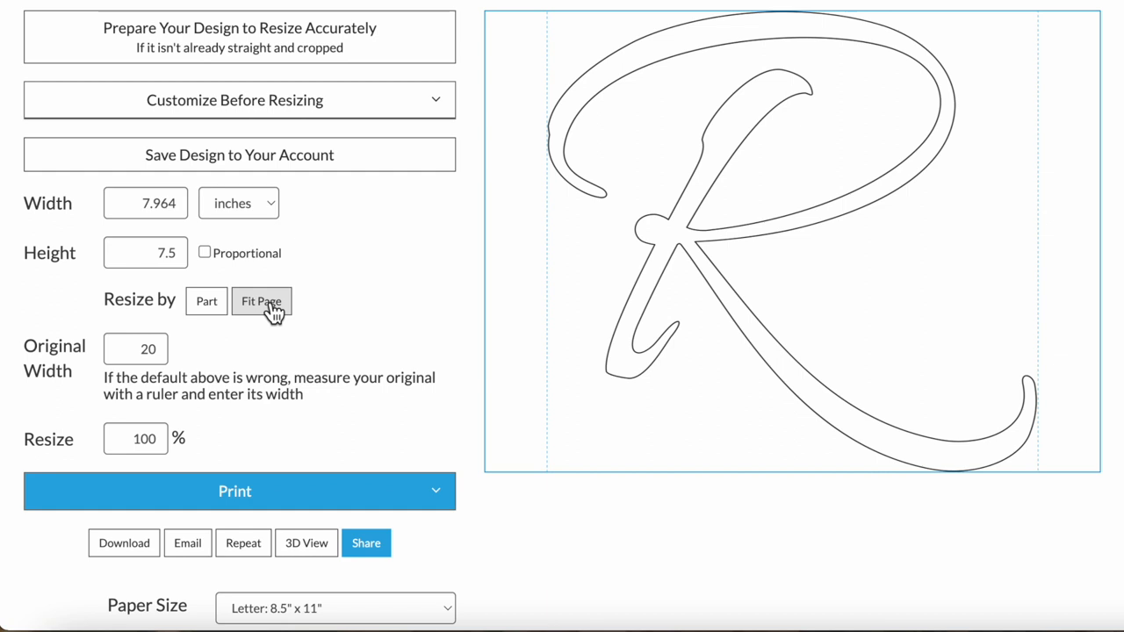
pyautogui.scroll(3)
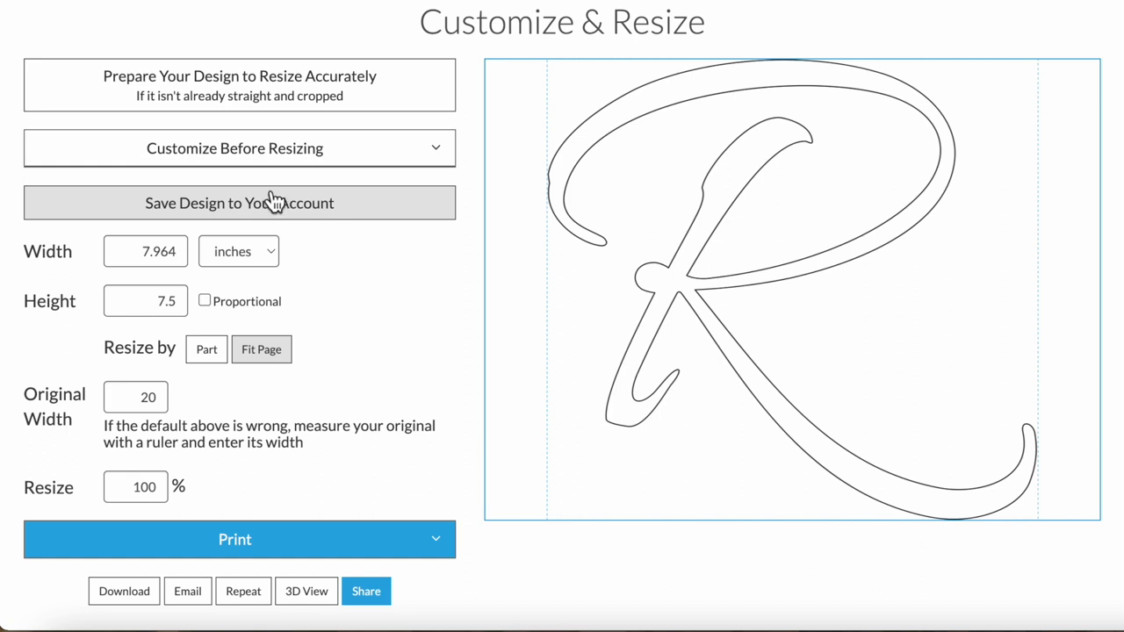
pyautogui.scroll(-3)
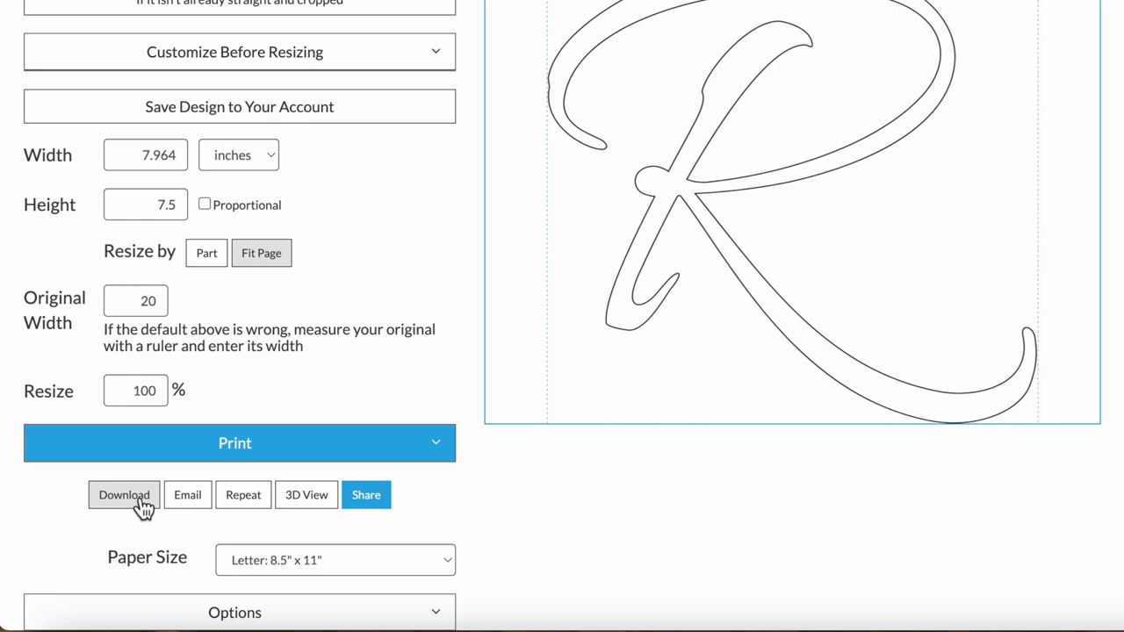
pyautogui.moveTo(244, 495)
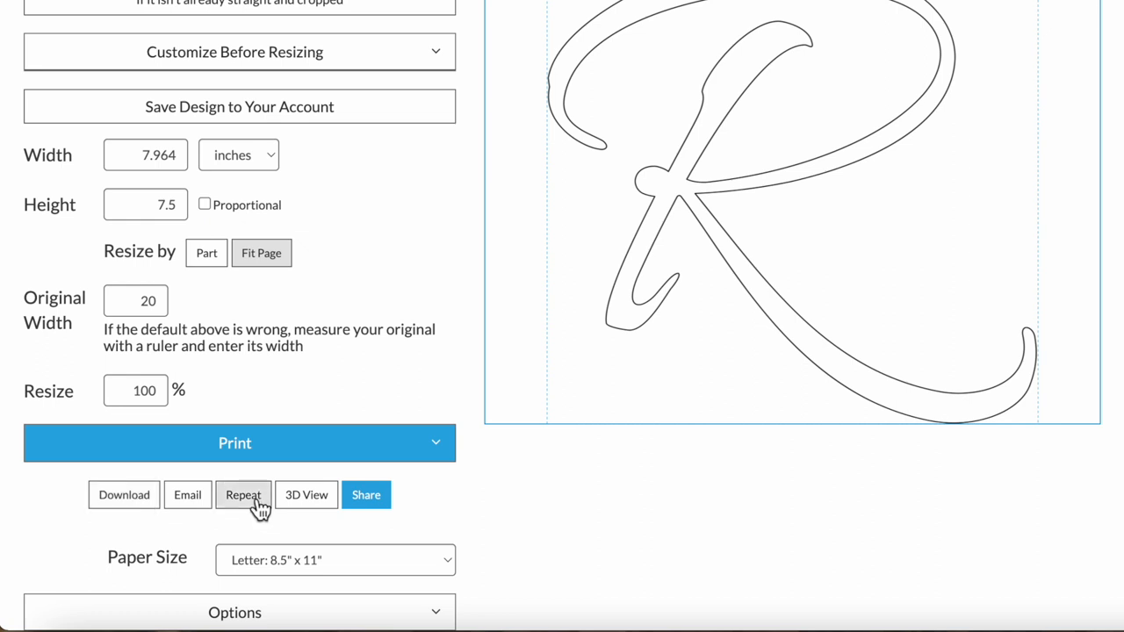
pyautogui.moveTo(244, 495)
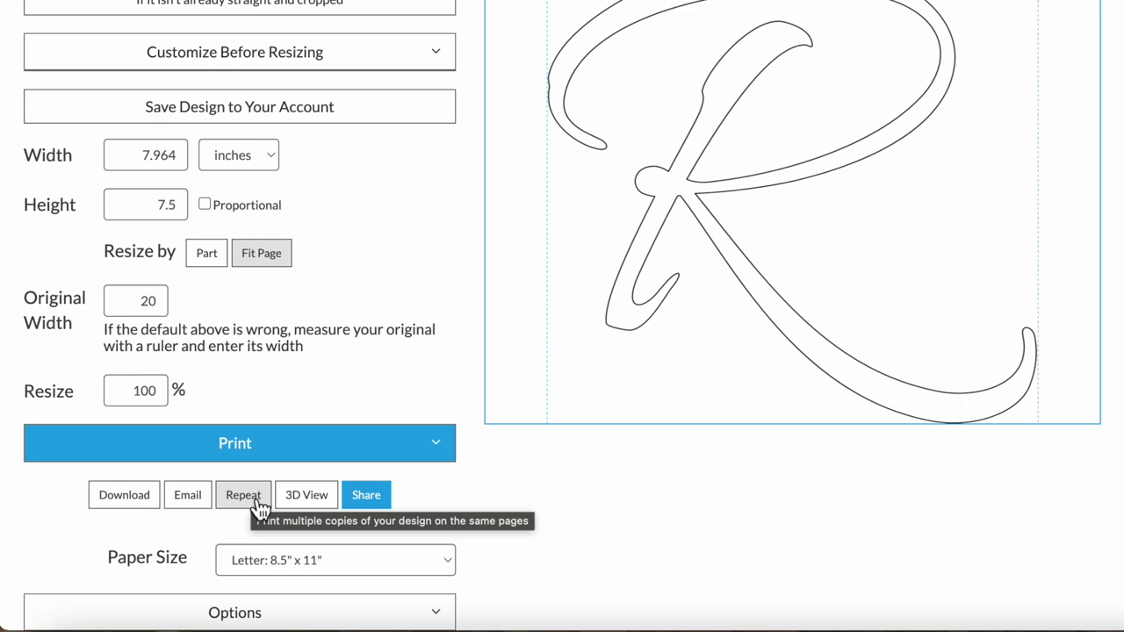
pyautogui.moveTo(307, 500)
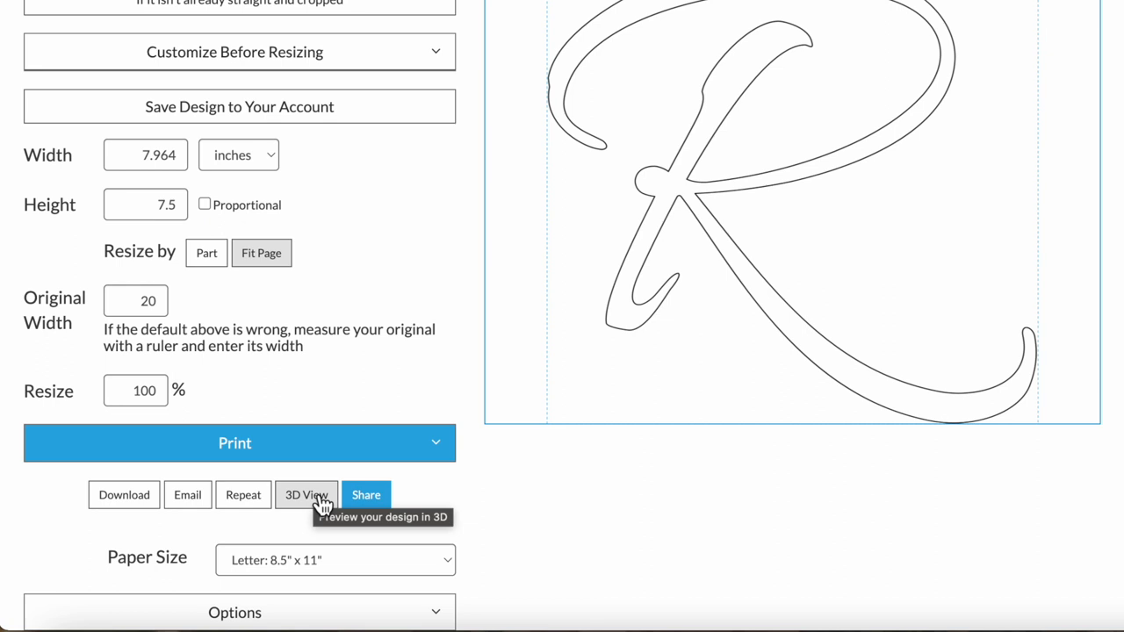
pyautogui.moveTo(461, 523)
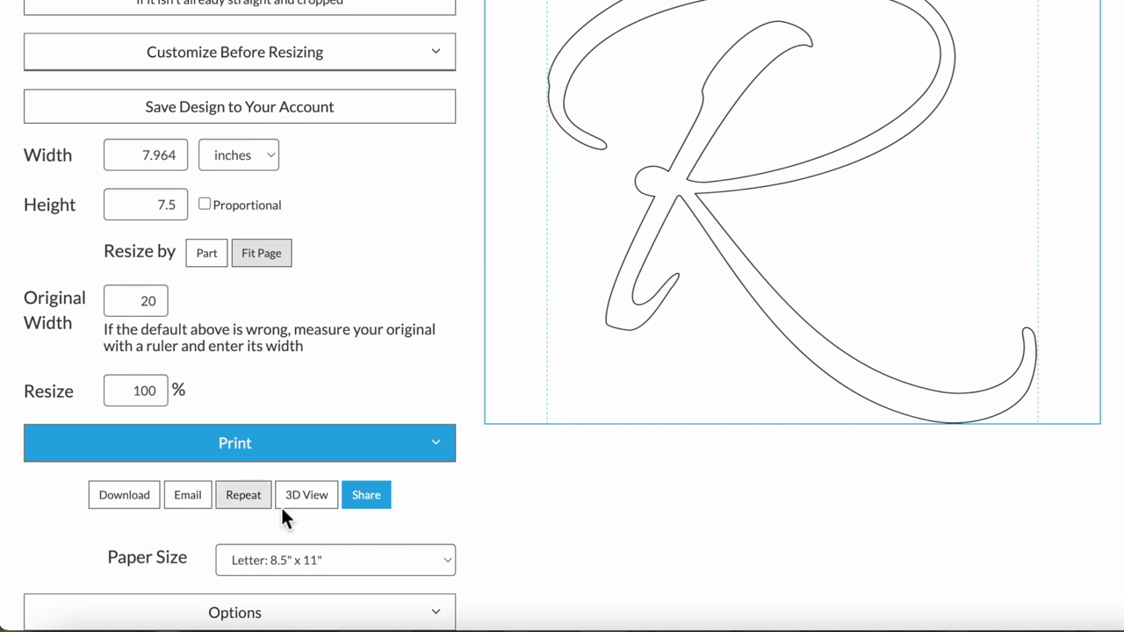
pyautogui.moveTo(366, 500)
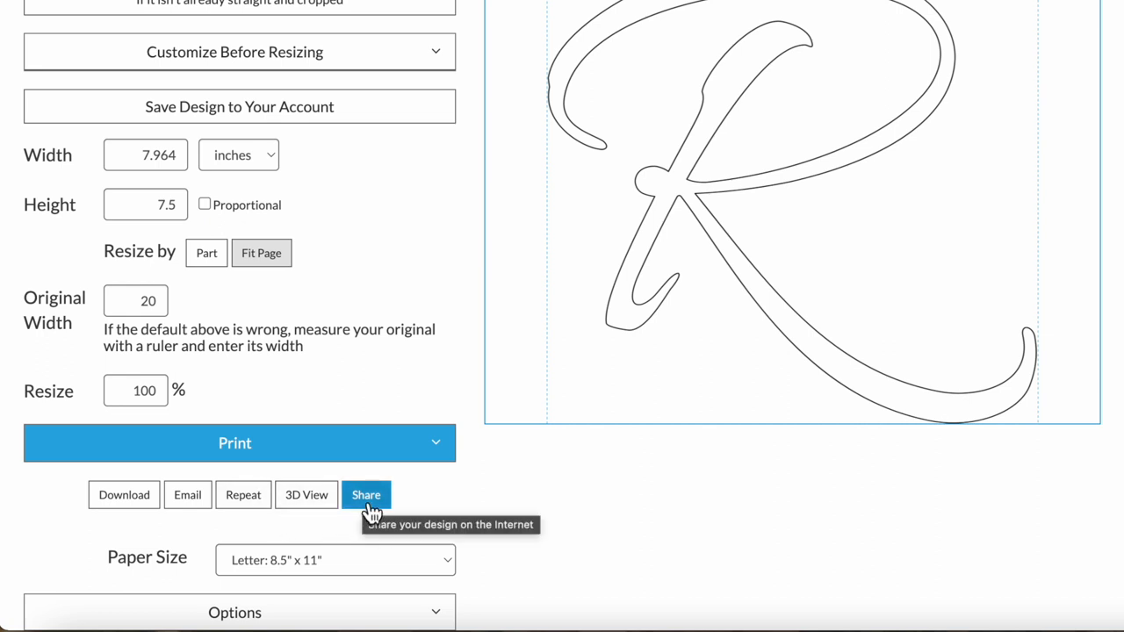
pyautogui.moveTo(444, 507)
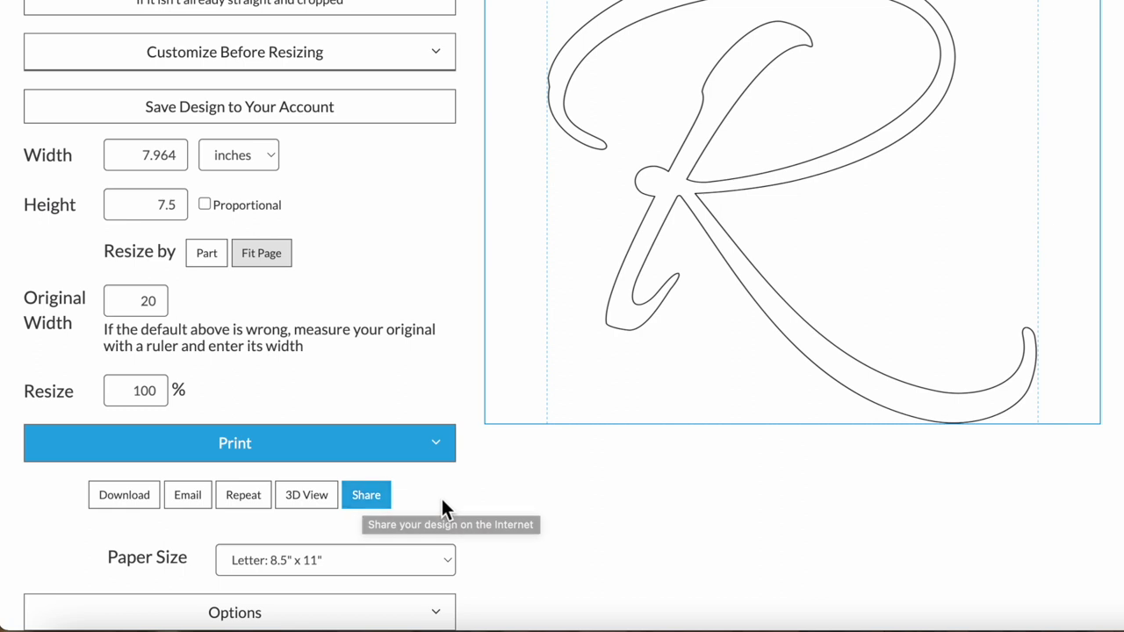
pyautogui.moveTo(448, 510)
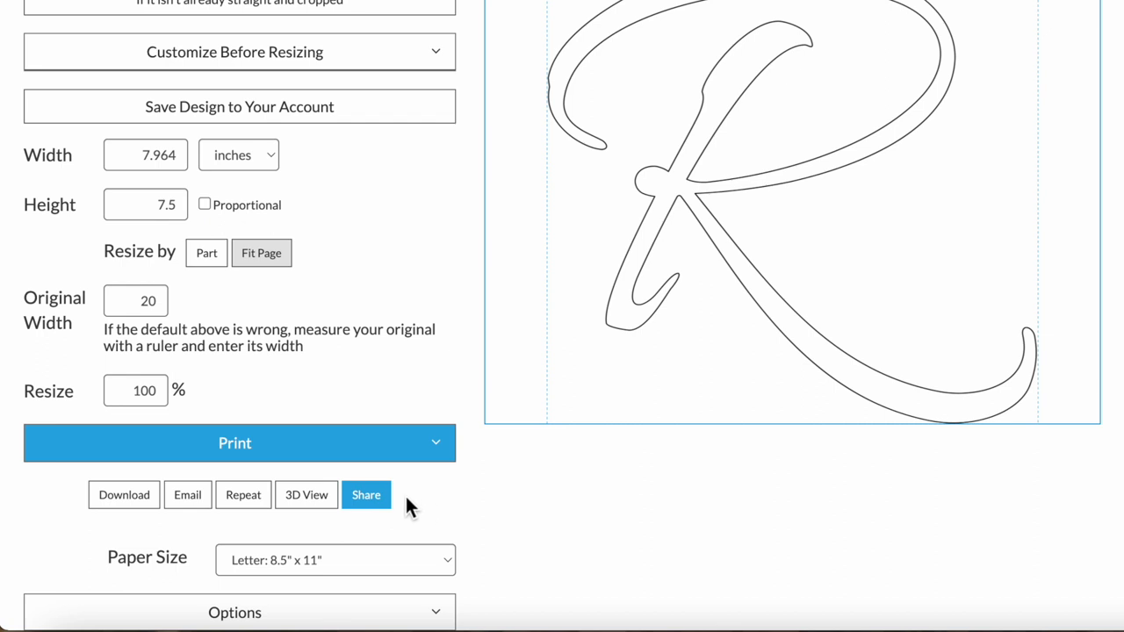
pyautogui.scroll(3)
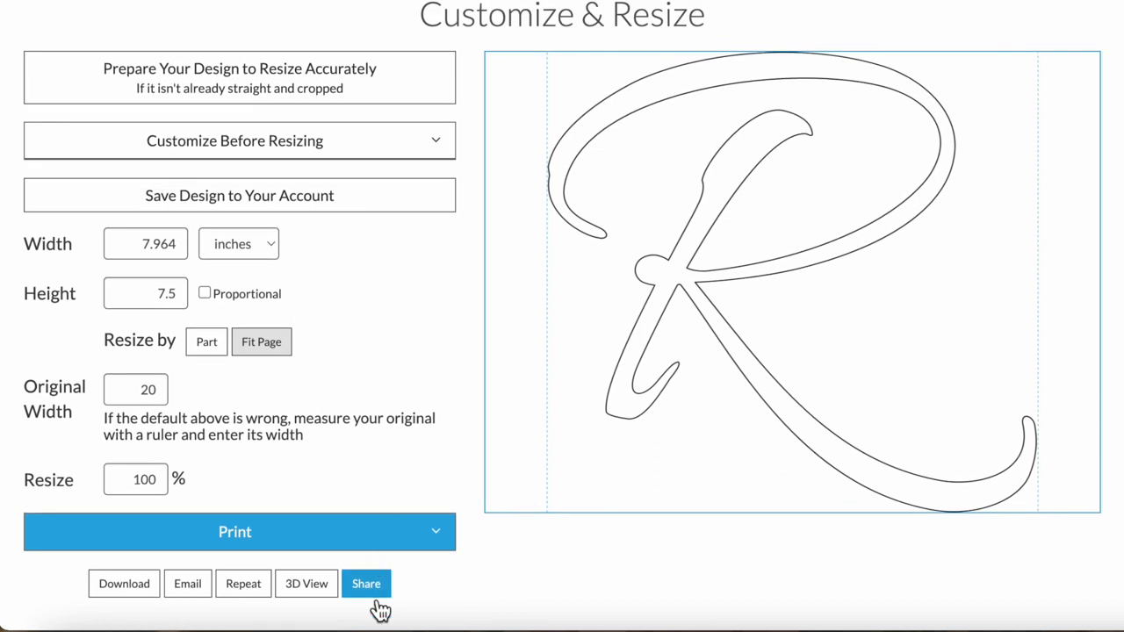
pyautogui.scroll(-3)
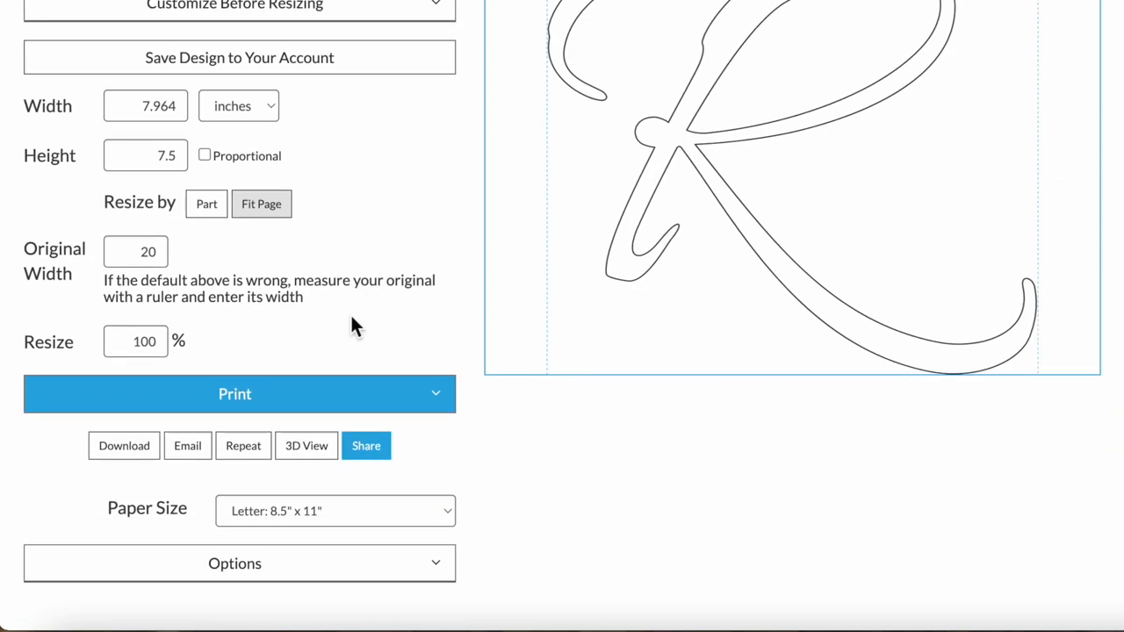
# Enter a 15-inch width with Proportional on so the height becomes 14.13 inches
pyautogui.scroll(3)
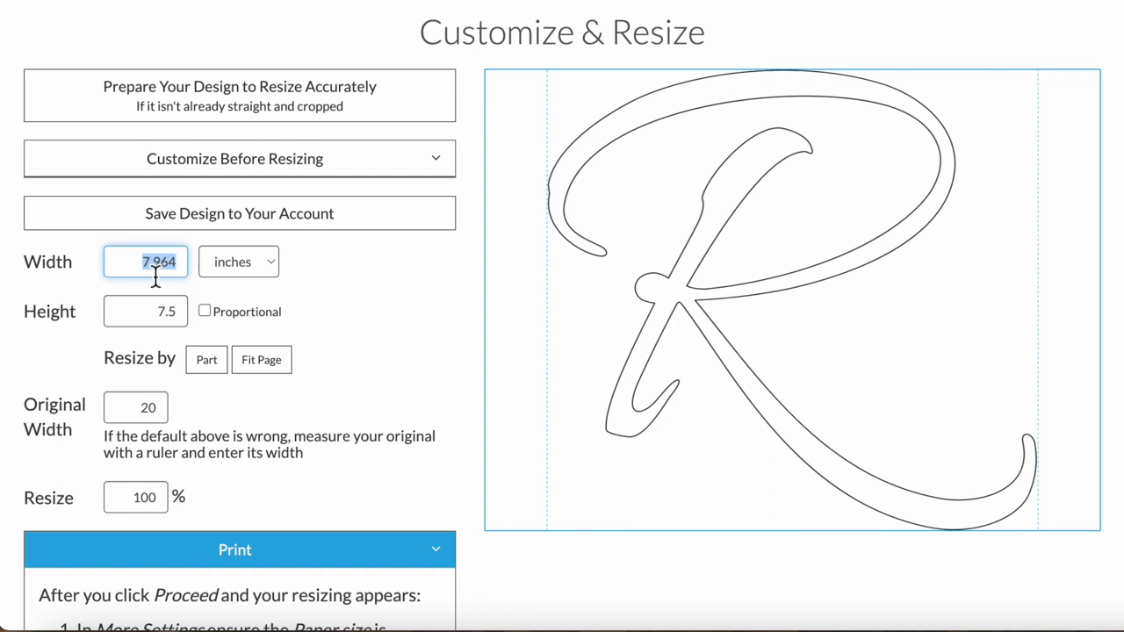
pyautogui.write('15')
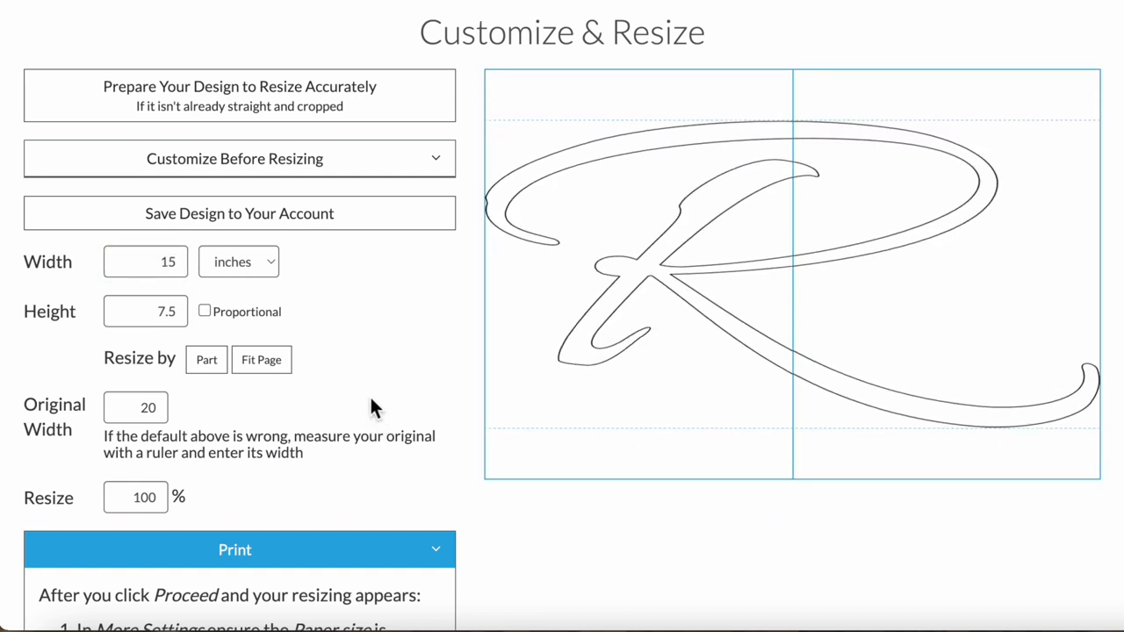
pyautogui.click(204, 312)
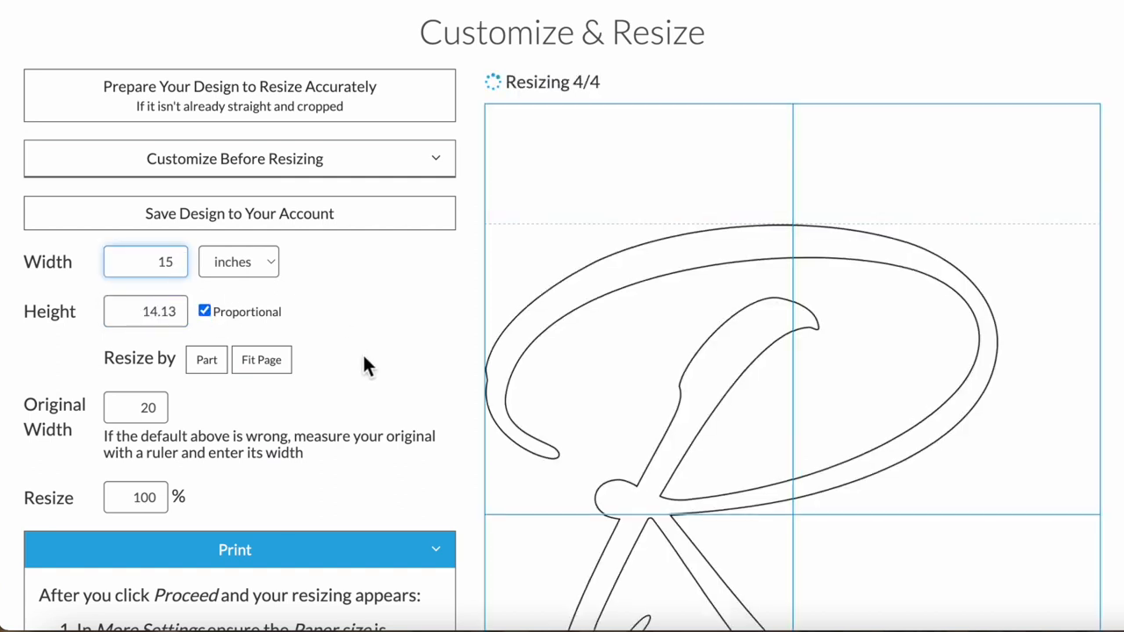
pyautogui.scroll(-3)
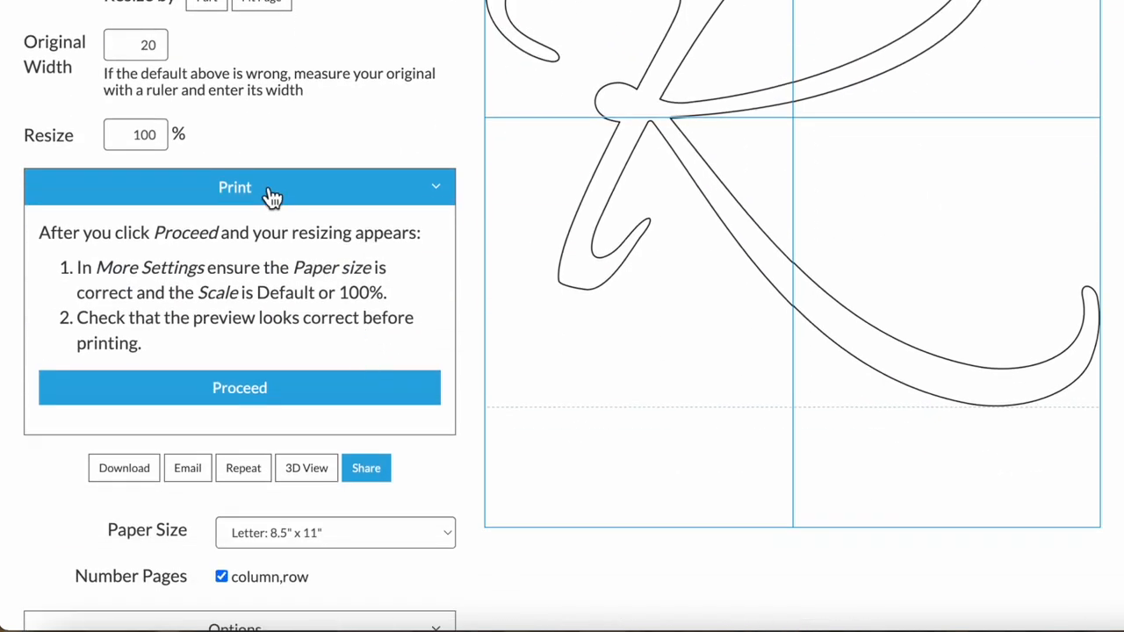
pyautogui.moveTo(217, 288)
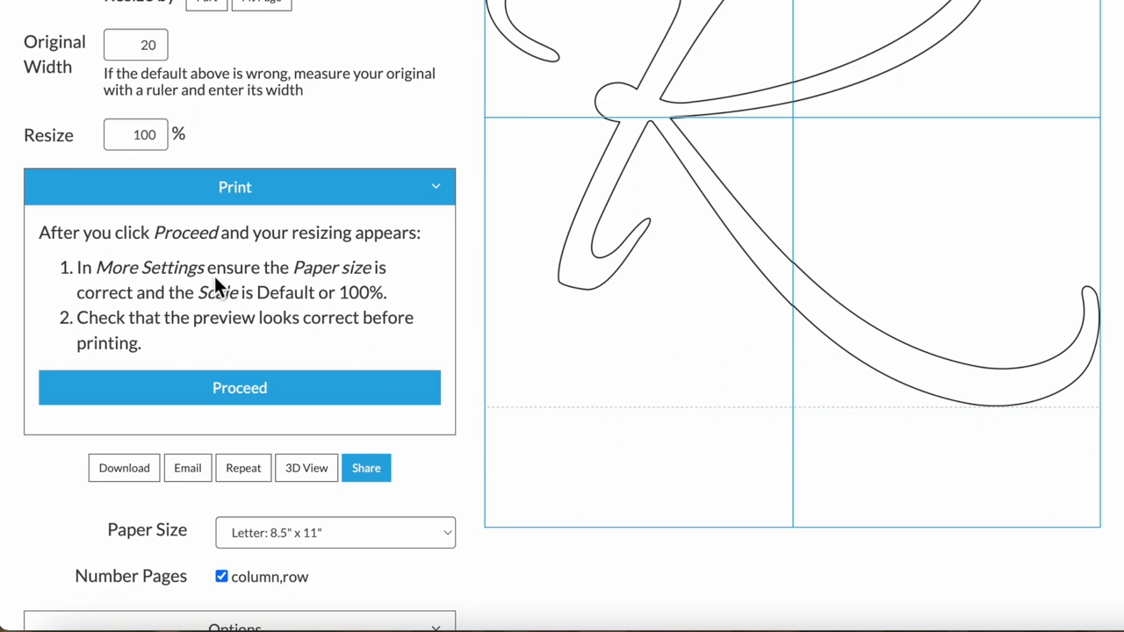
pyautogui.moveTo(261, 285)
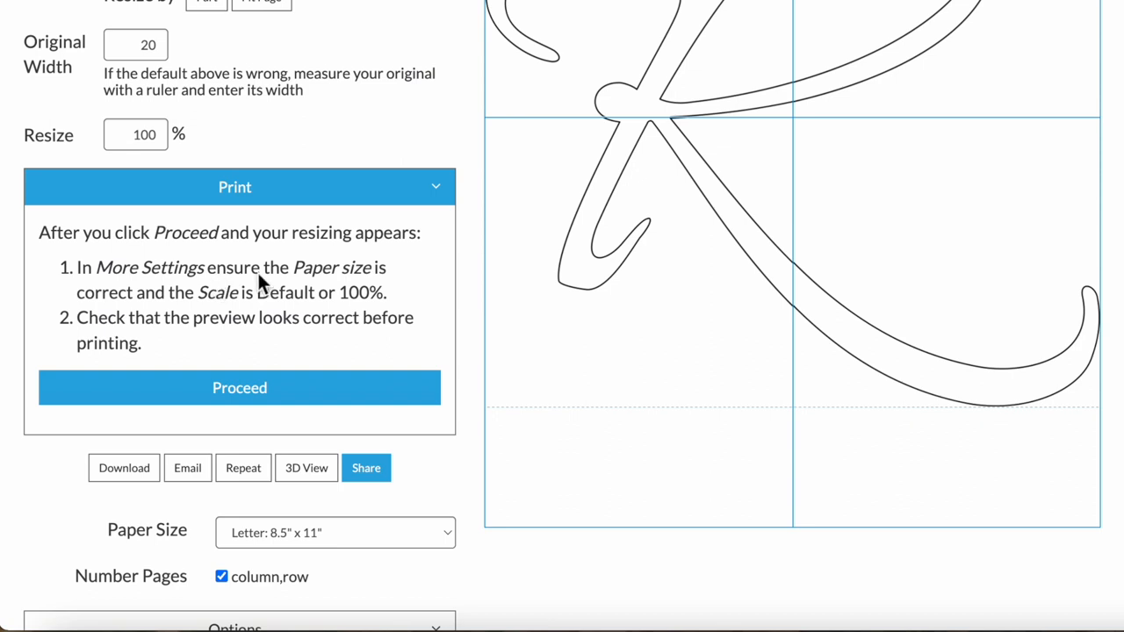
pyautogui.moveTo(436, 316)
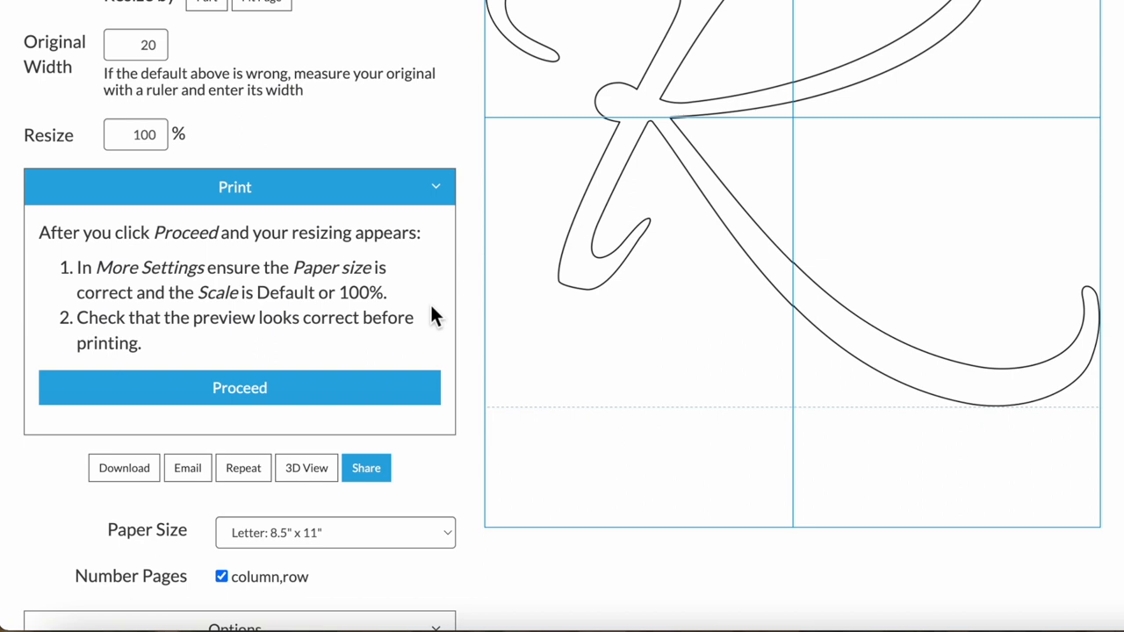
pyautogui.moveTo(226, 299)
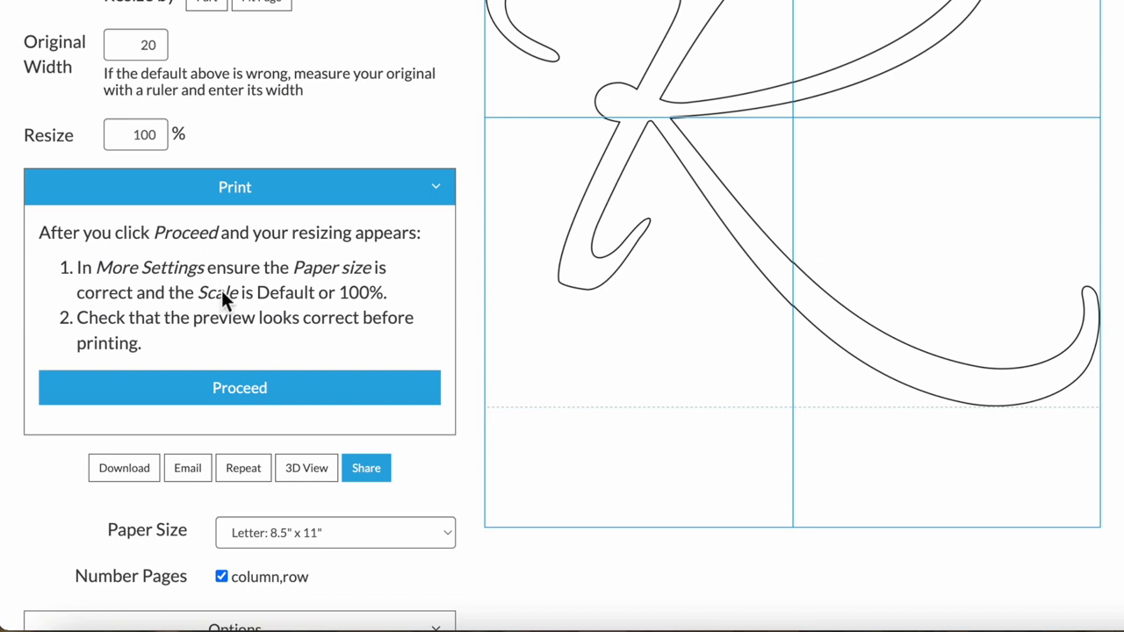
# Proceed from the Print panel to the browser print dialog for the tiled R
pyautogui.click(239, 387)
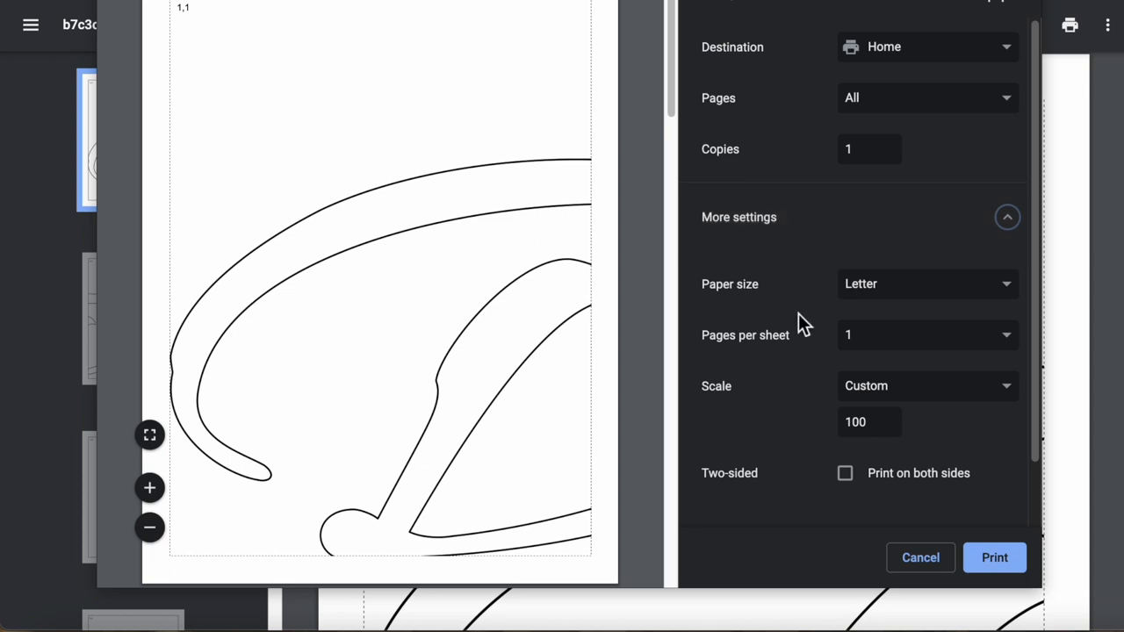
# Verify Letter paper and 100 scale, and scroll through the tiled preview pages
pyautogui.click(869, 421)
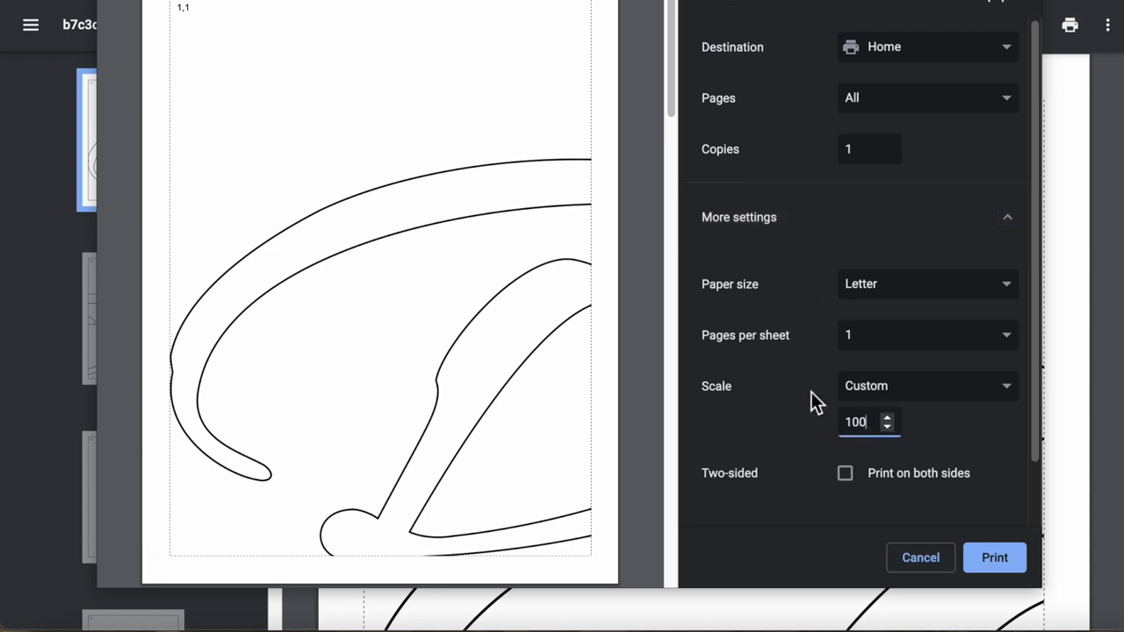
pyautogui.scroll(-3)
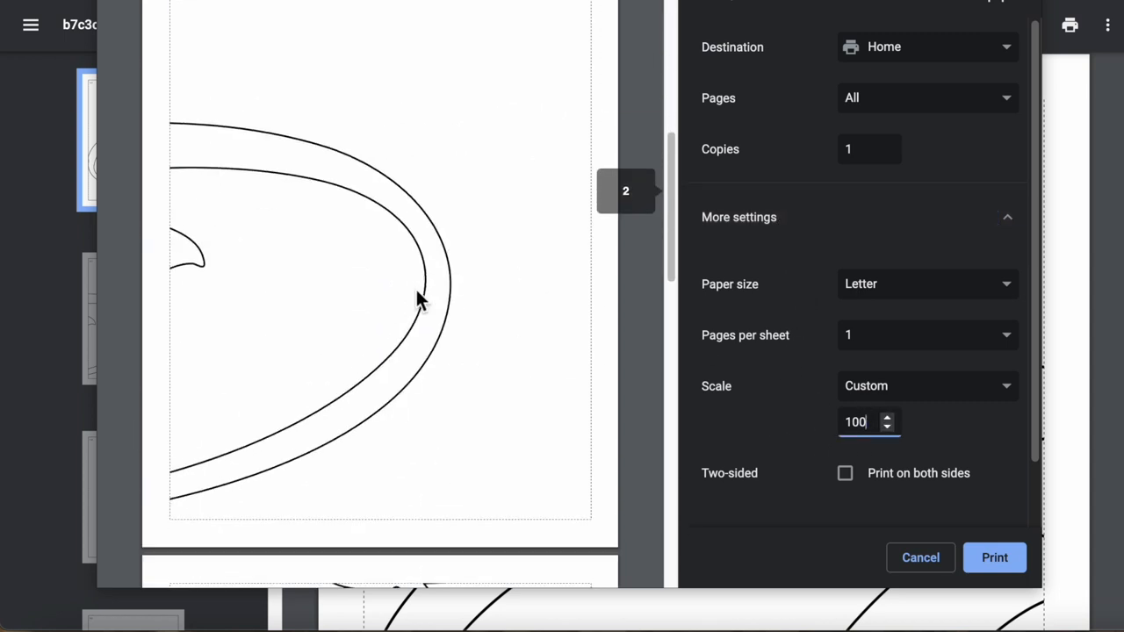
pyautogui.scroll(3)
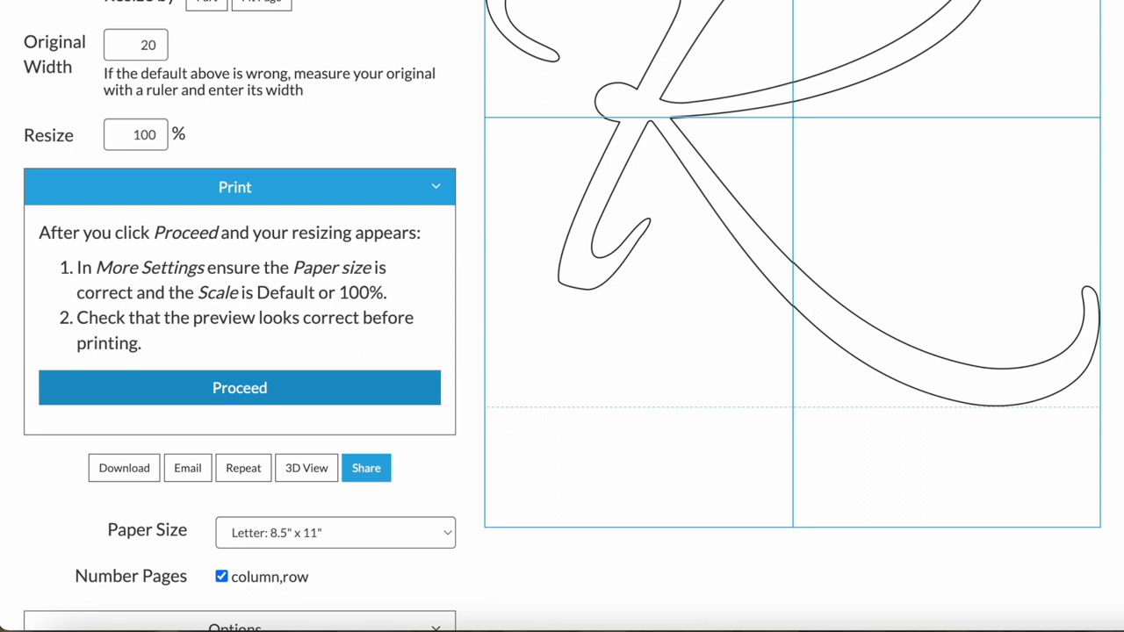
pyautogui.scroll(-3)
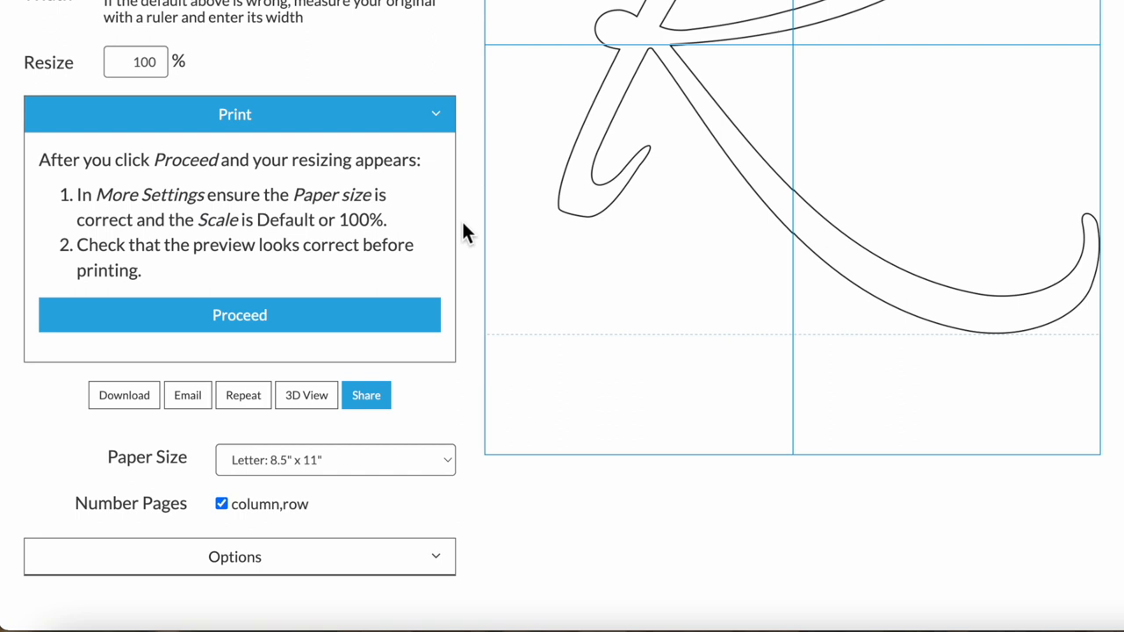
# Scroll to check Letter 8.5" x 11" paper and column,row page numbering
pyautogui.scroll(-3)
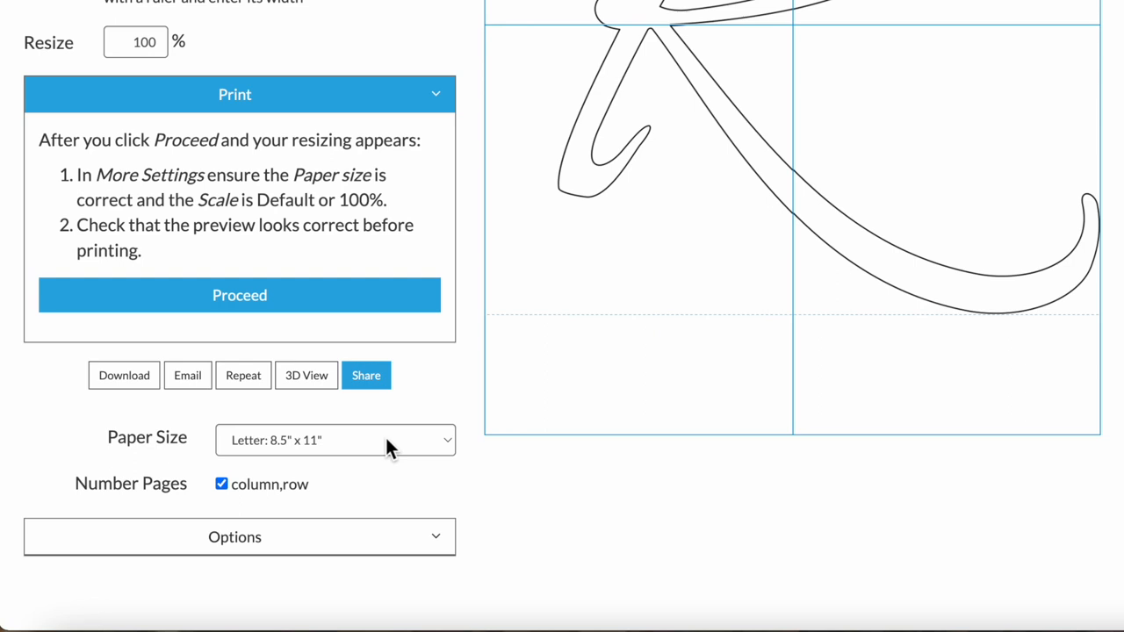
pyautogui.moveTo(336, 489)
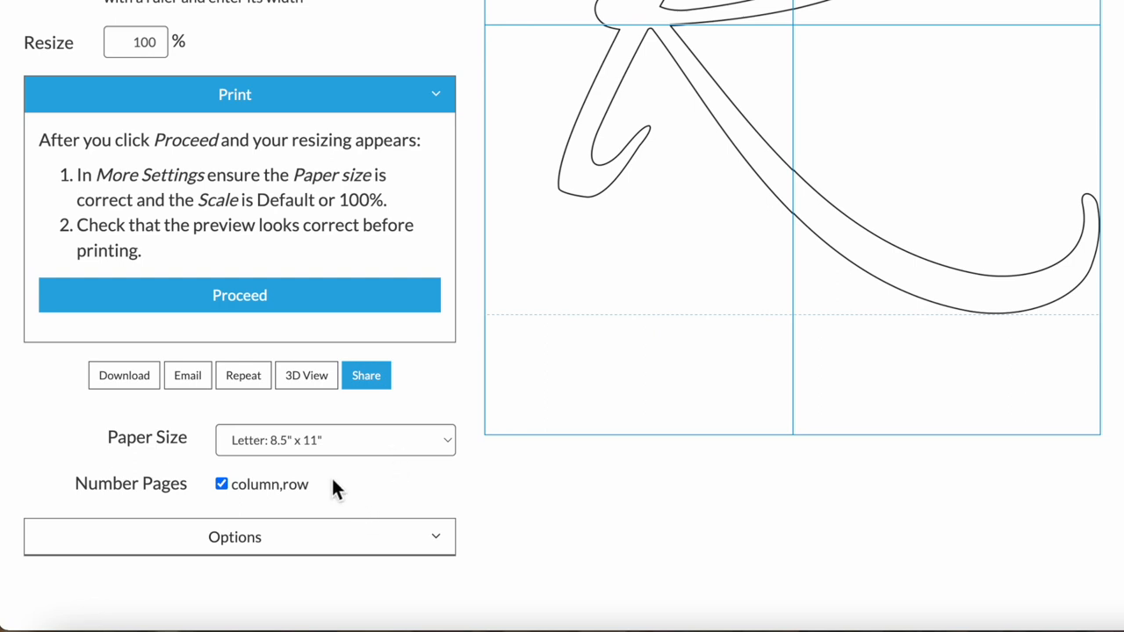
pyautogui.moveTo(279, 529)
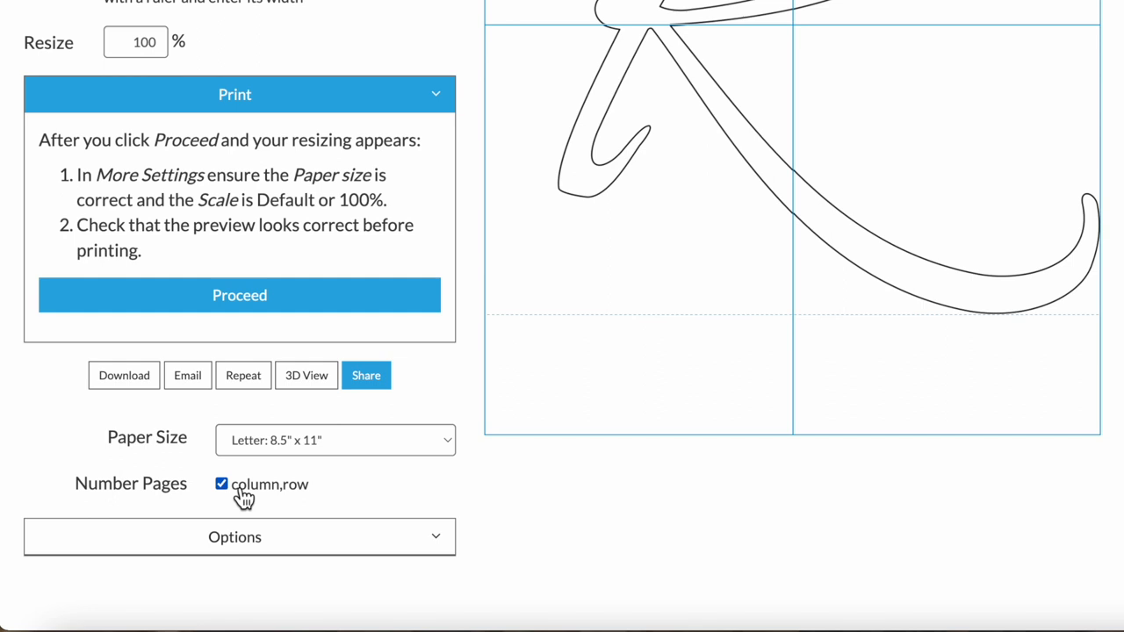
pyautogui.moveTo(349, 490)
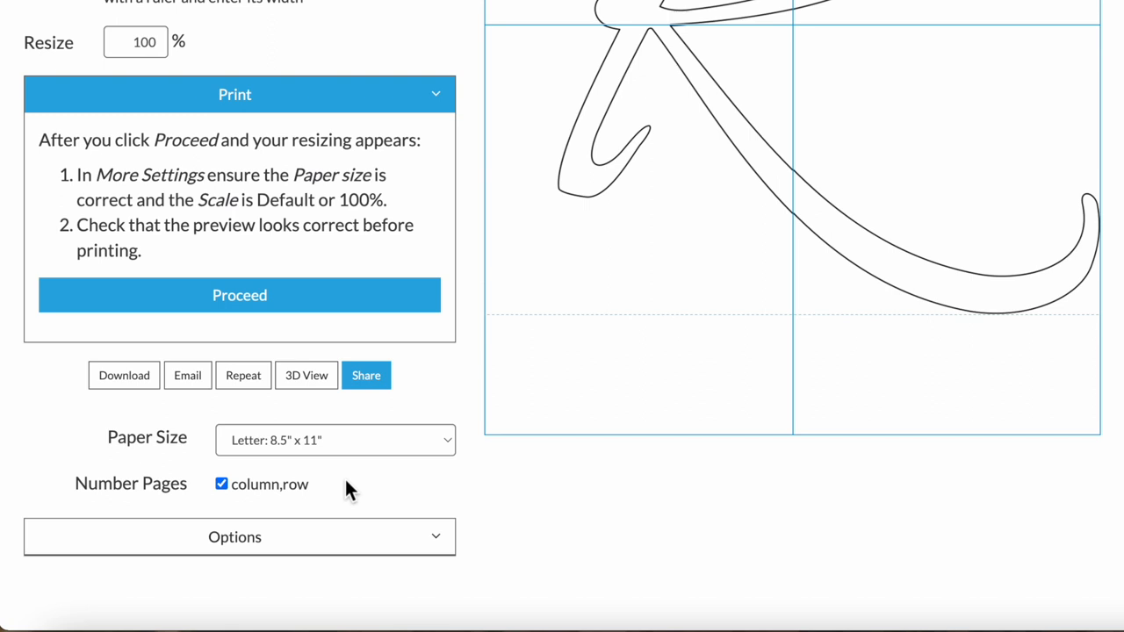
pyautogui.moveTo(281, 537)
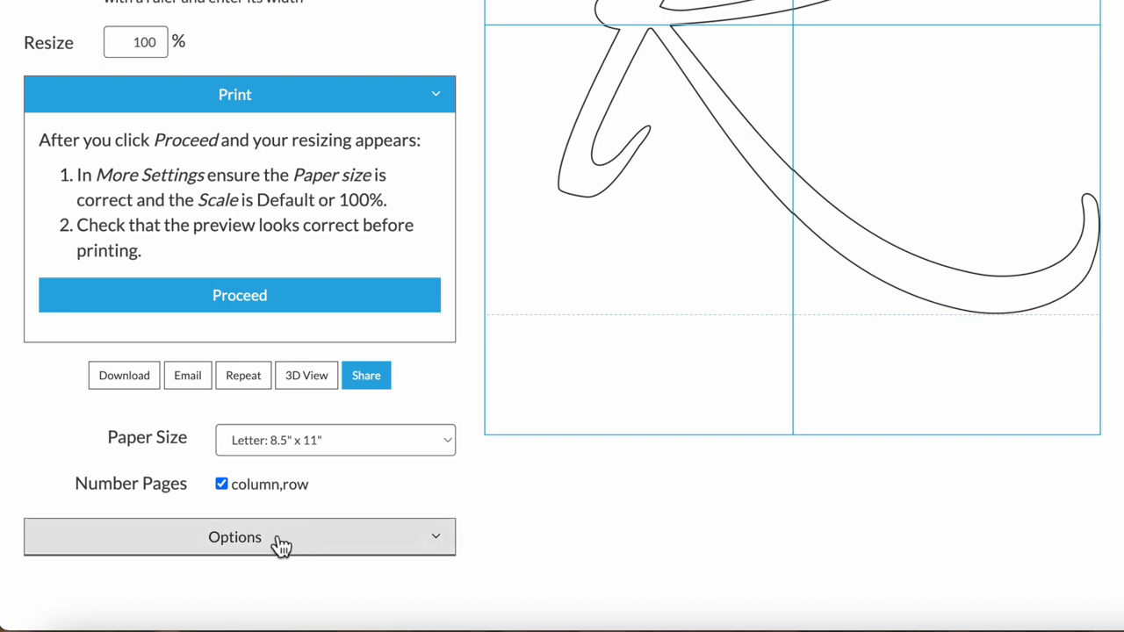
# Expand the Options bar to reveal orientation, lines, offset, border, guidelines and margin
pyautogui.click(235, 536)
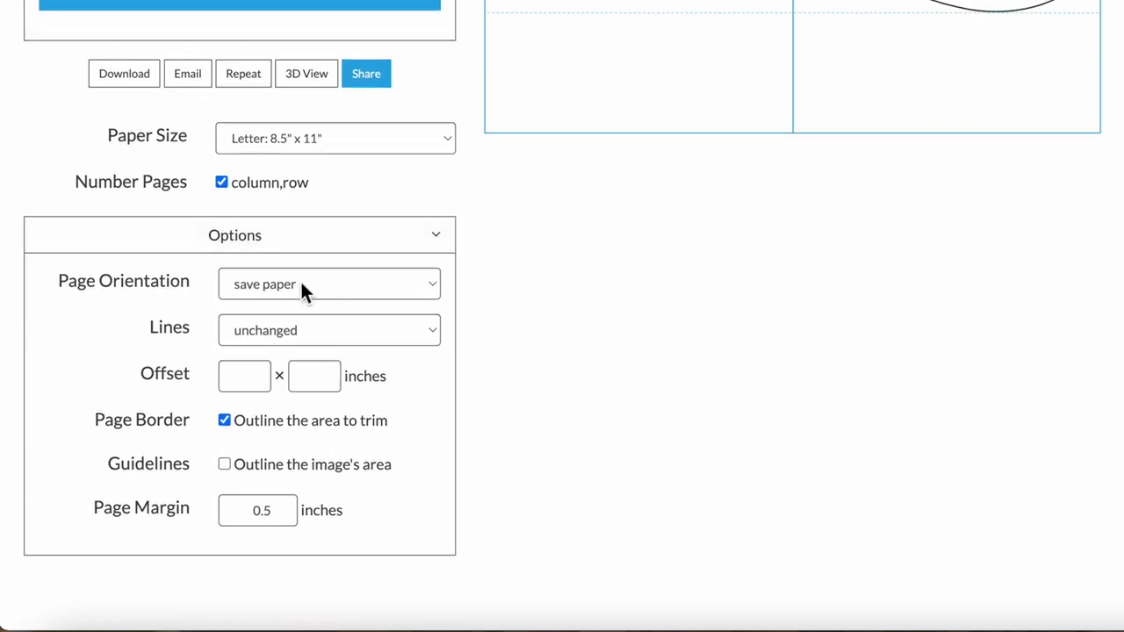
pyautogui.moveTo(303, 284)
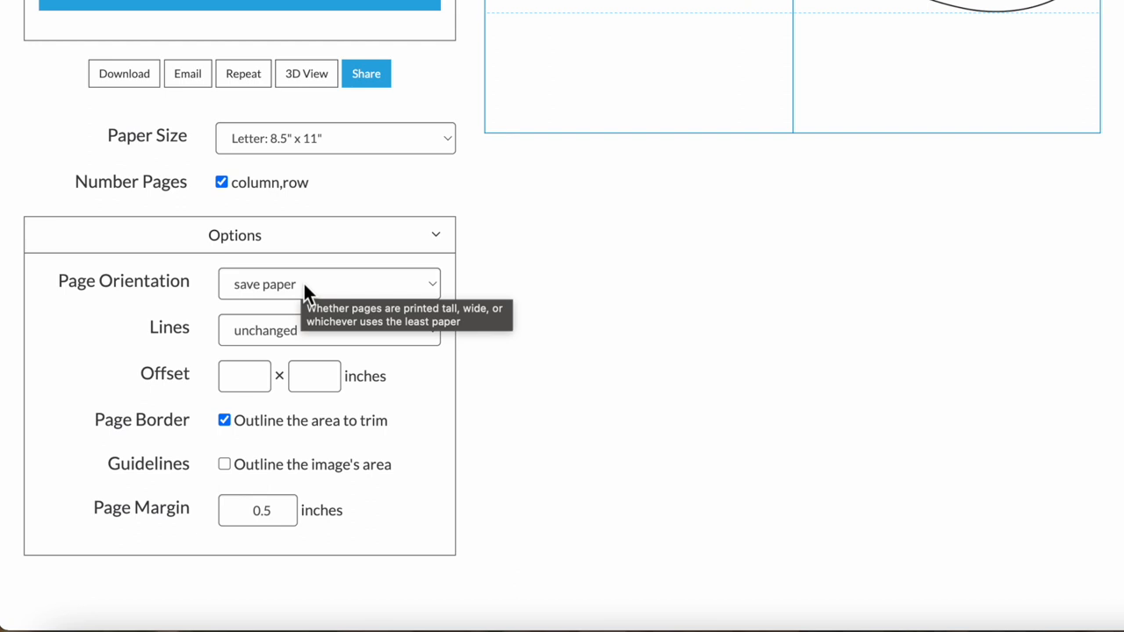
pyautogui.moveTo(281, 336)
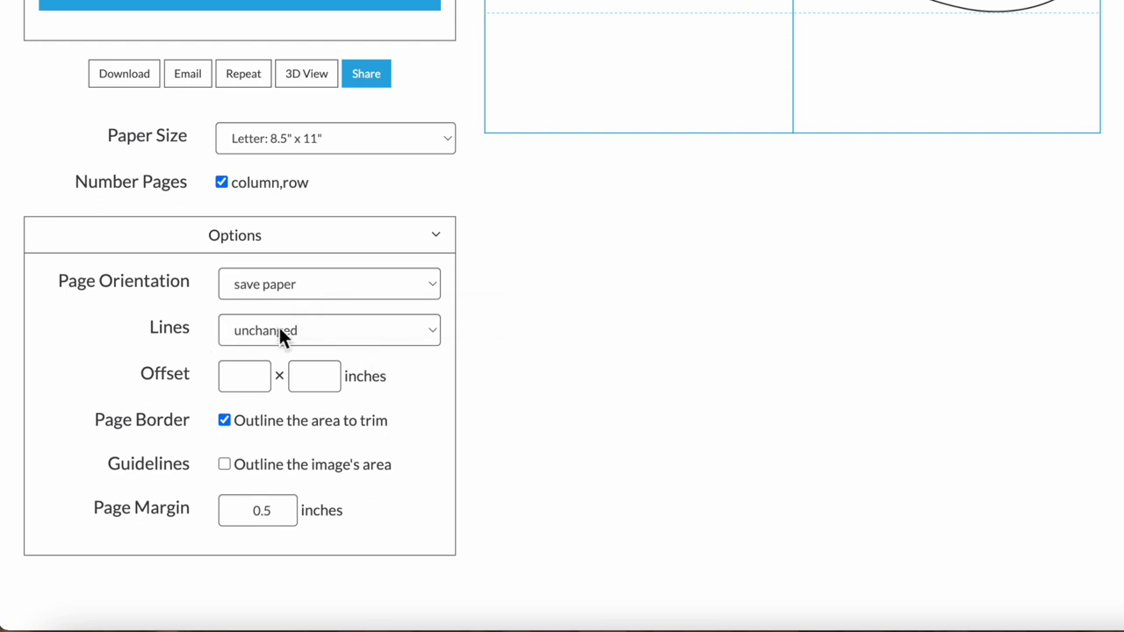
pyautogui.moveTo(358, 340)
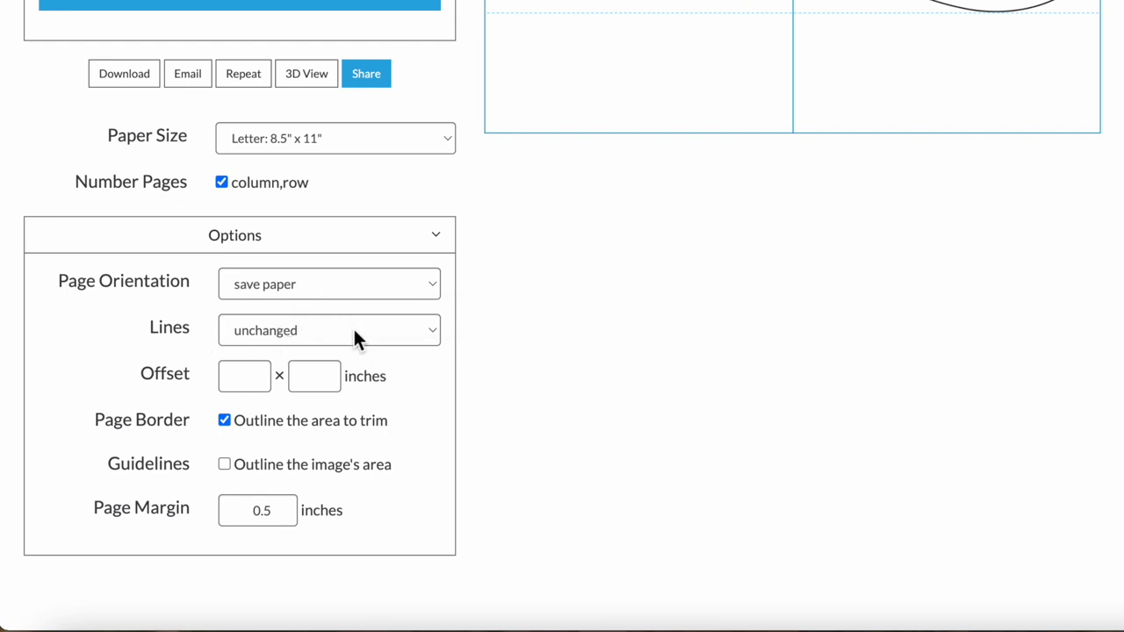
pyautogui.moveTo(356, 338)
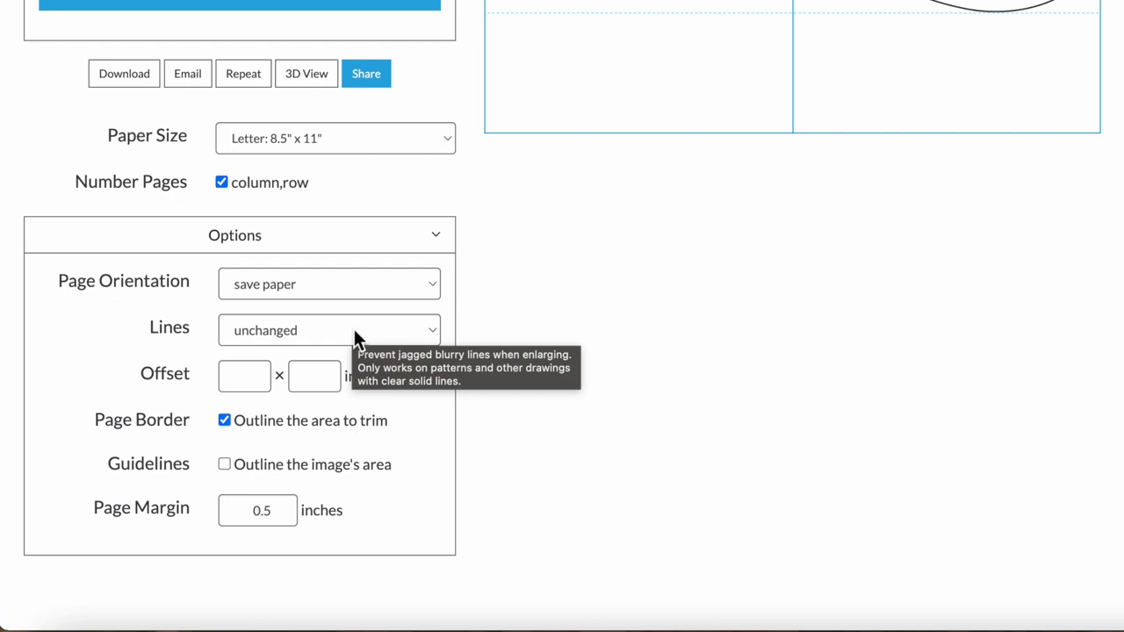
pyautogui.moveTo(487, 454)
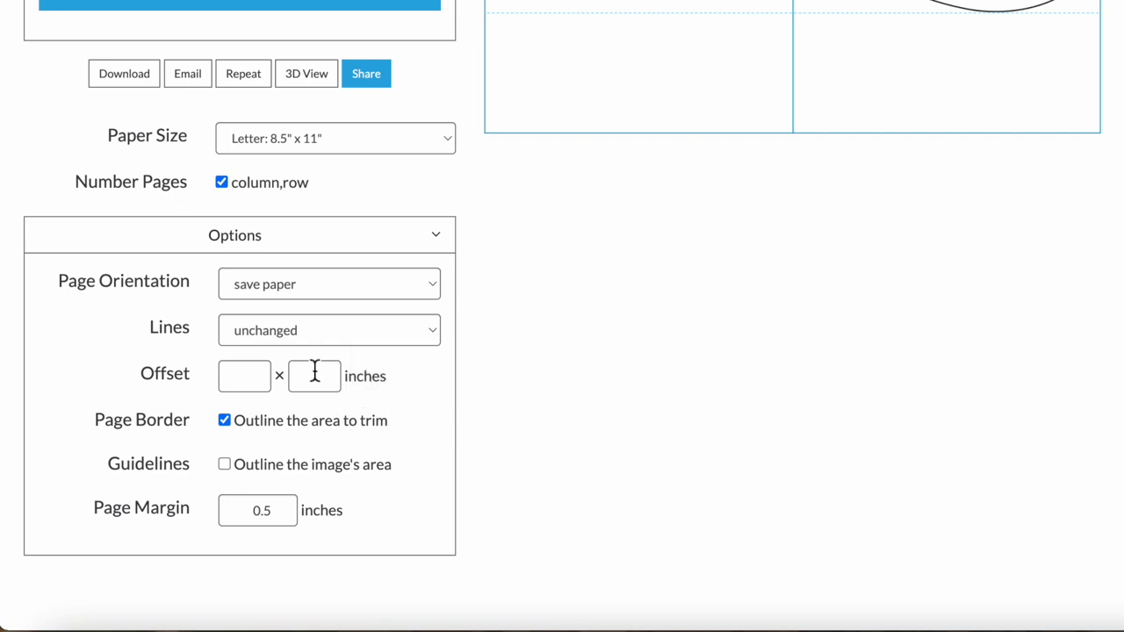
pyautogui.moveTo(315, 376)
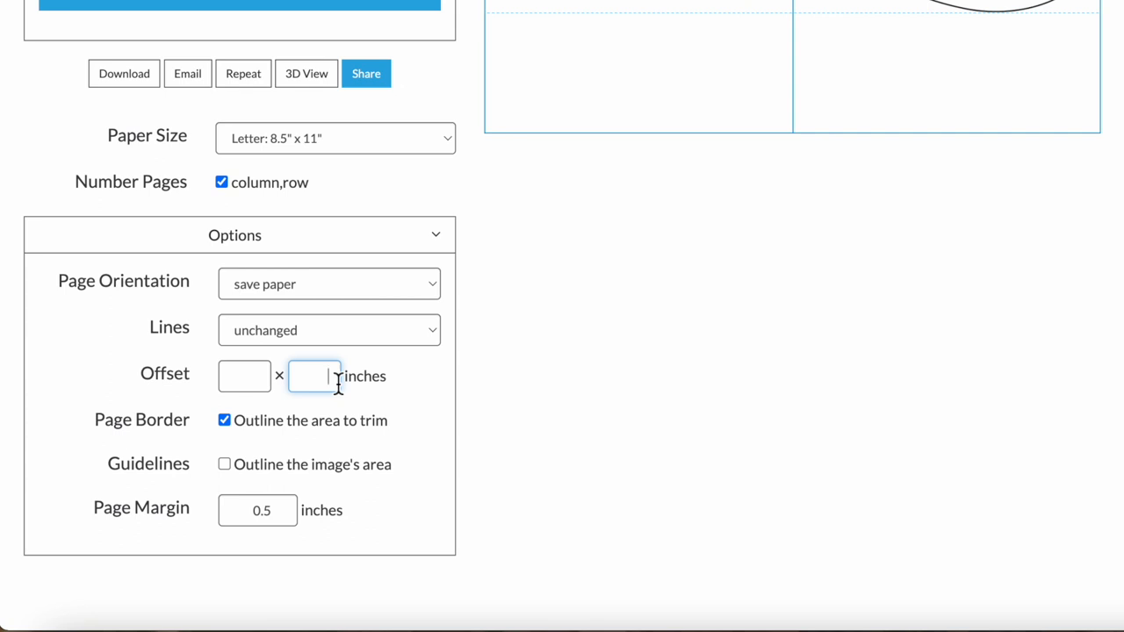
# Enter -1 in the second Offset box
pyautogui.write('-1')
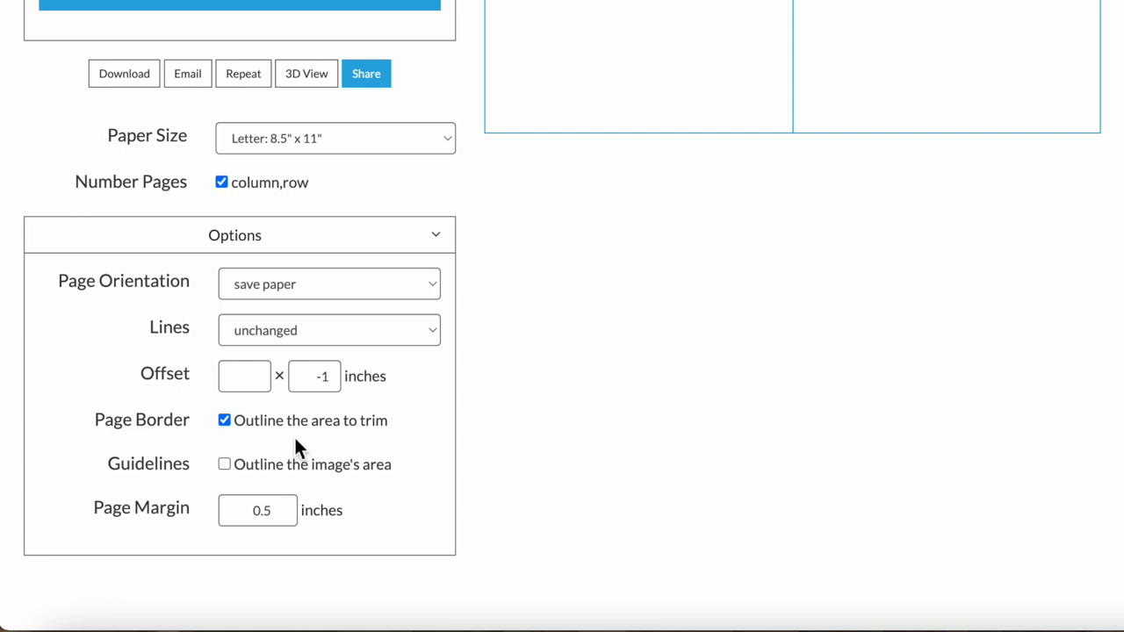
pyautogui.moveTo(299, 438)
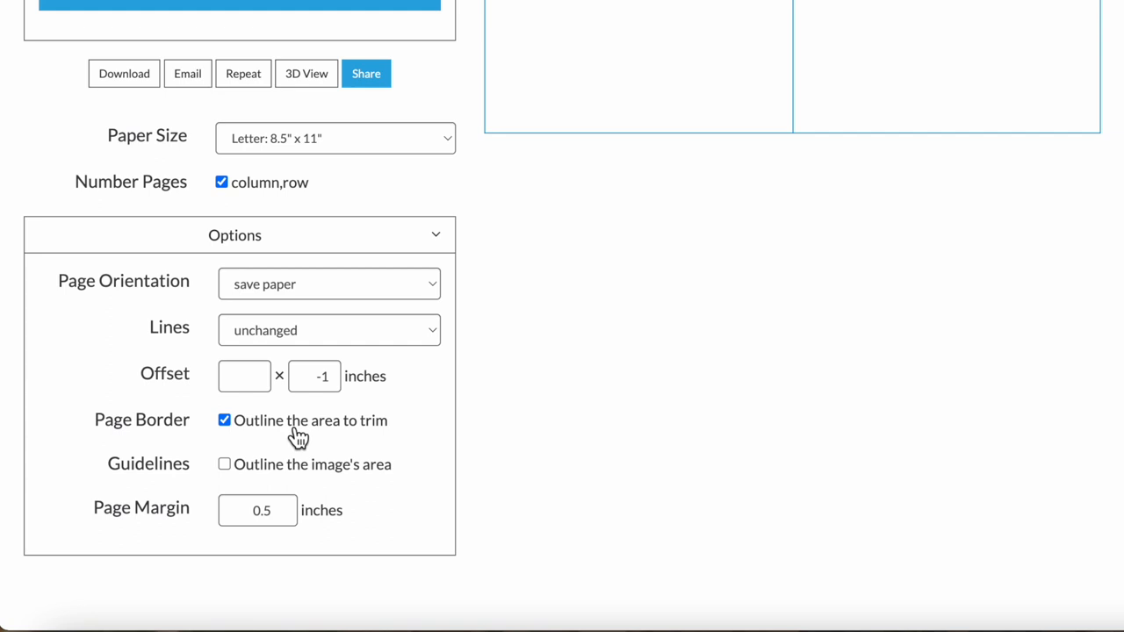
pyautogui.moveTo(325, 483)
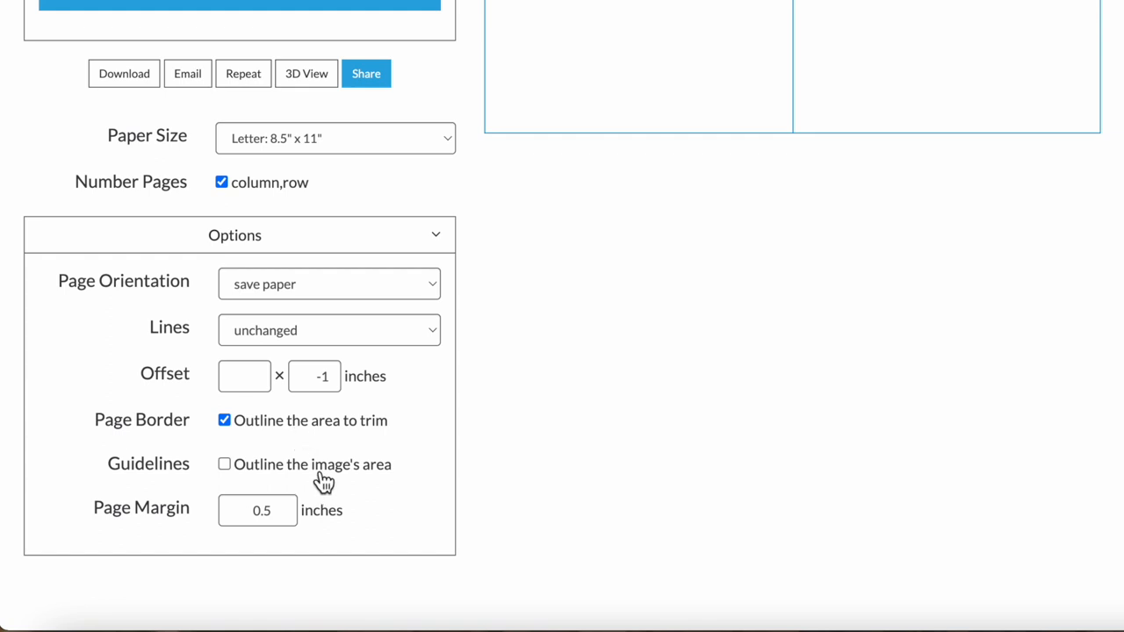
pyautogui.moveTo(325, 479)
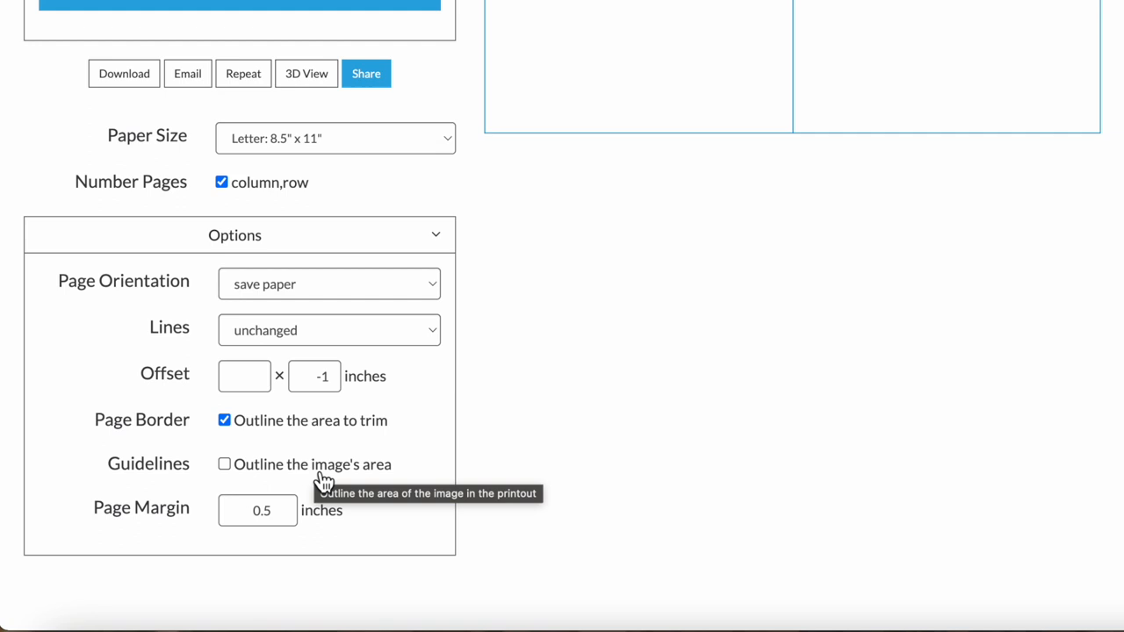
pyautogui.moveTo(389, 528)
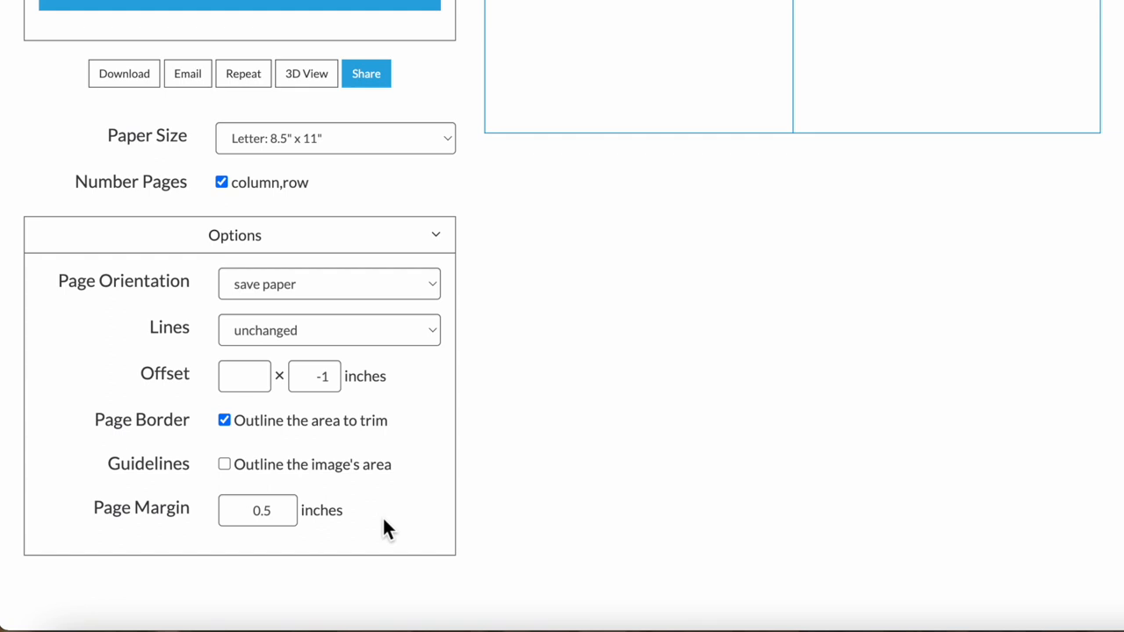
pyautogui.scroll(3)
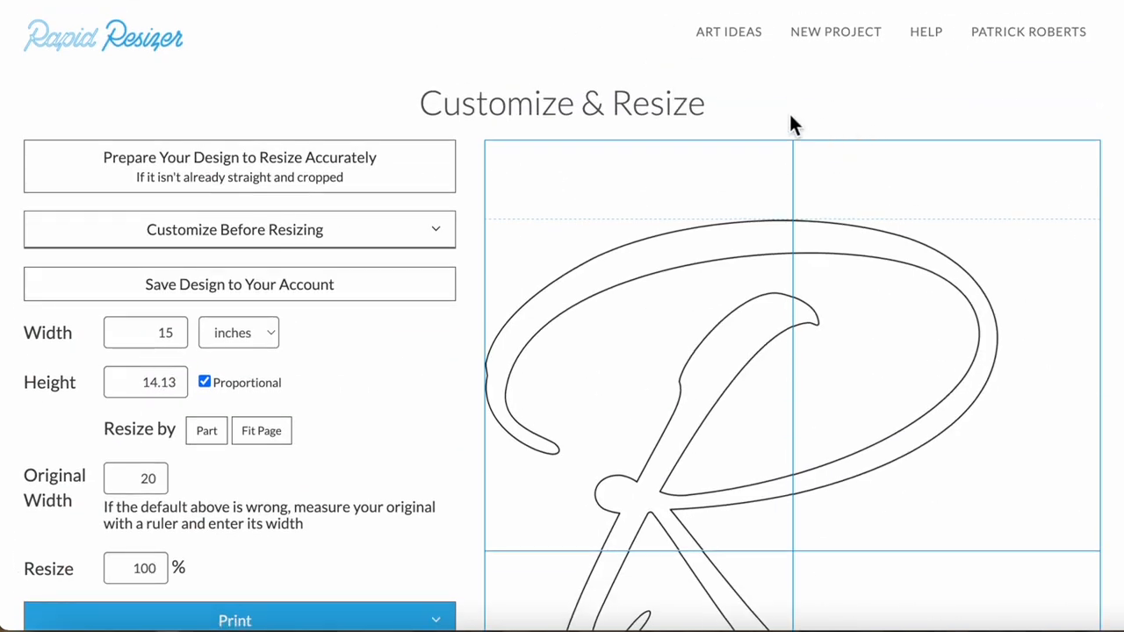
pyautogui.moveTo(543, 288)
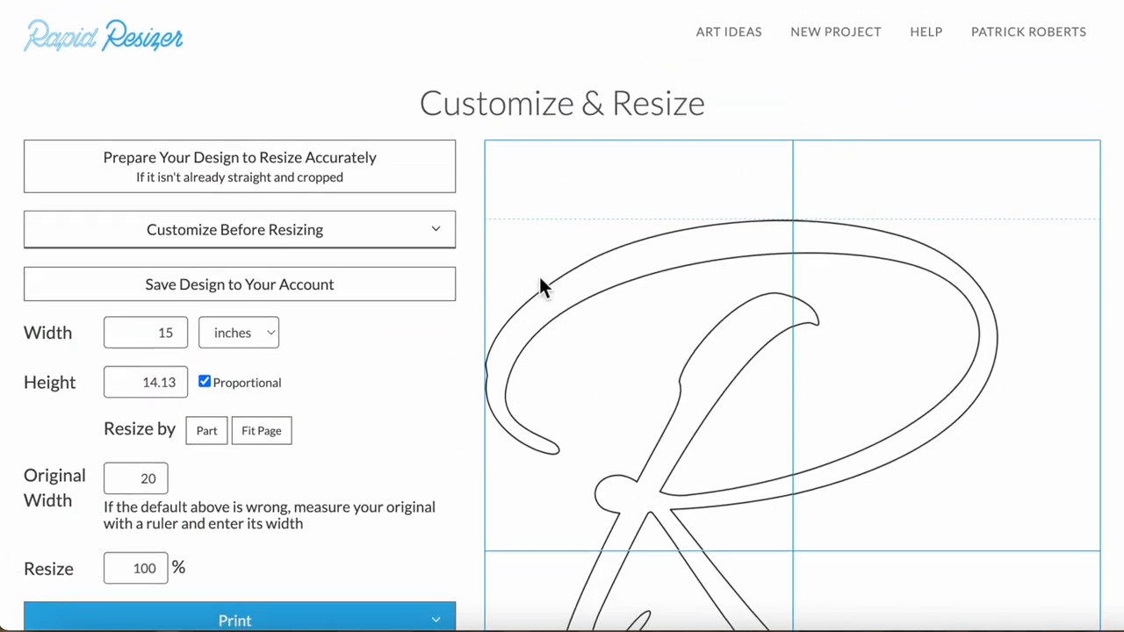
pyautogui.moveTo(834, 114)
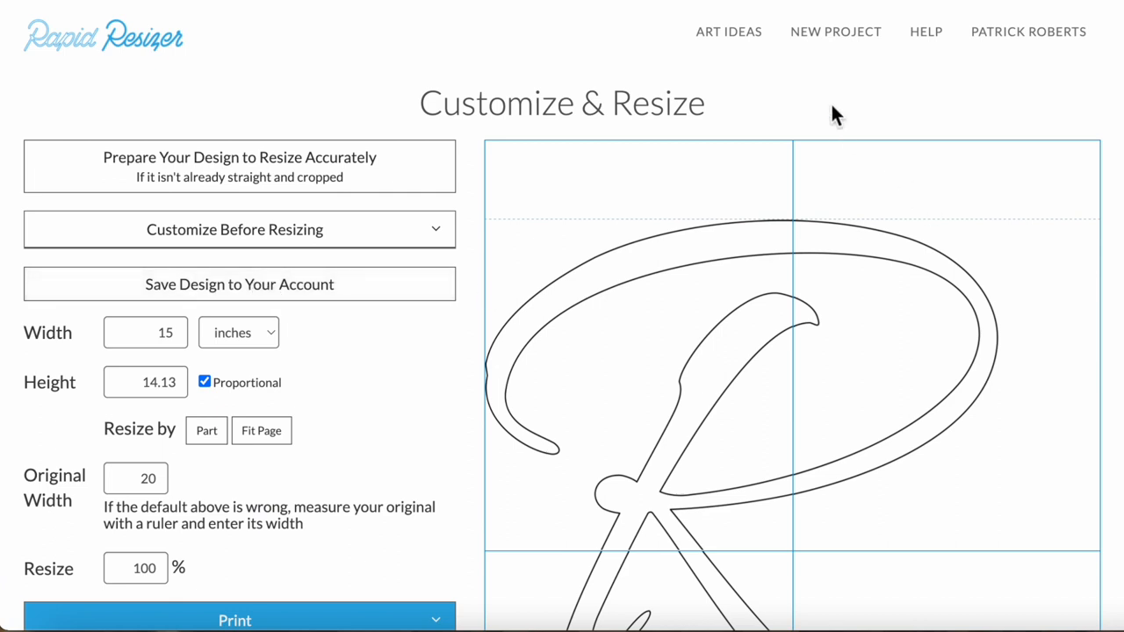
pyautogui.moveTo(835, 32)
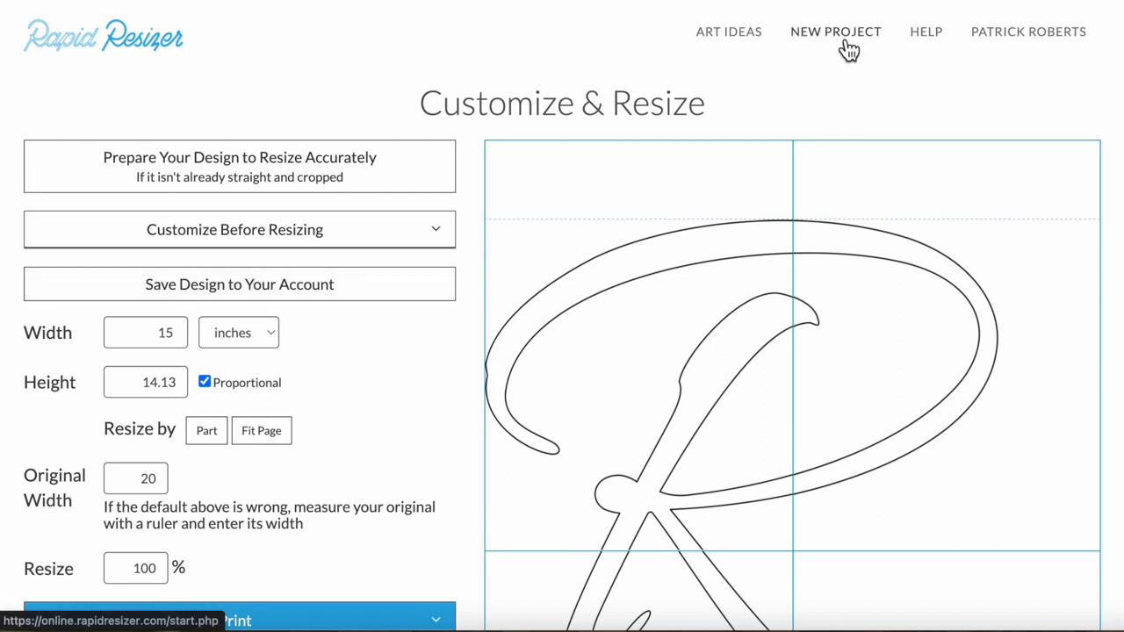
pyautogui.moveTo(929, 106)
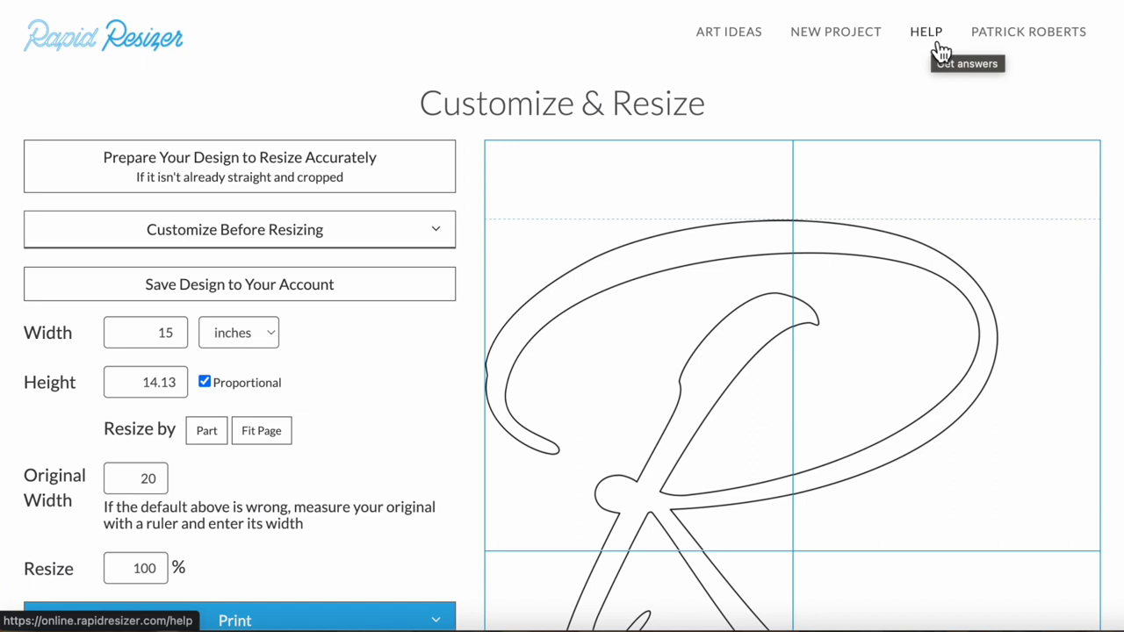
pyautogui.scroll(-3)
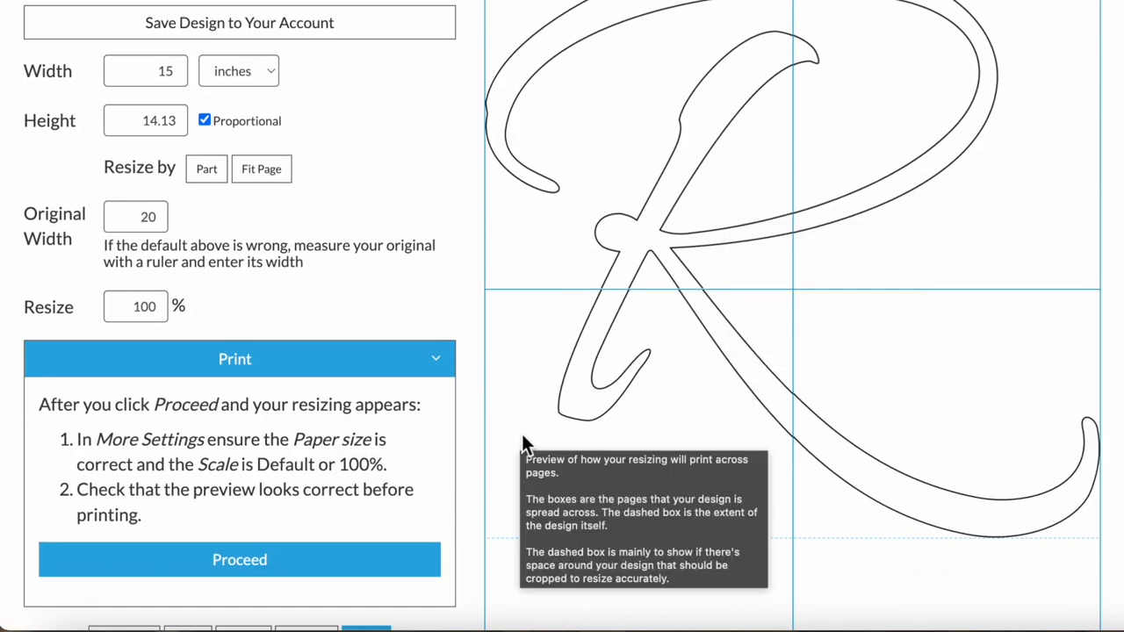
pyautogui.scroll(-3)
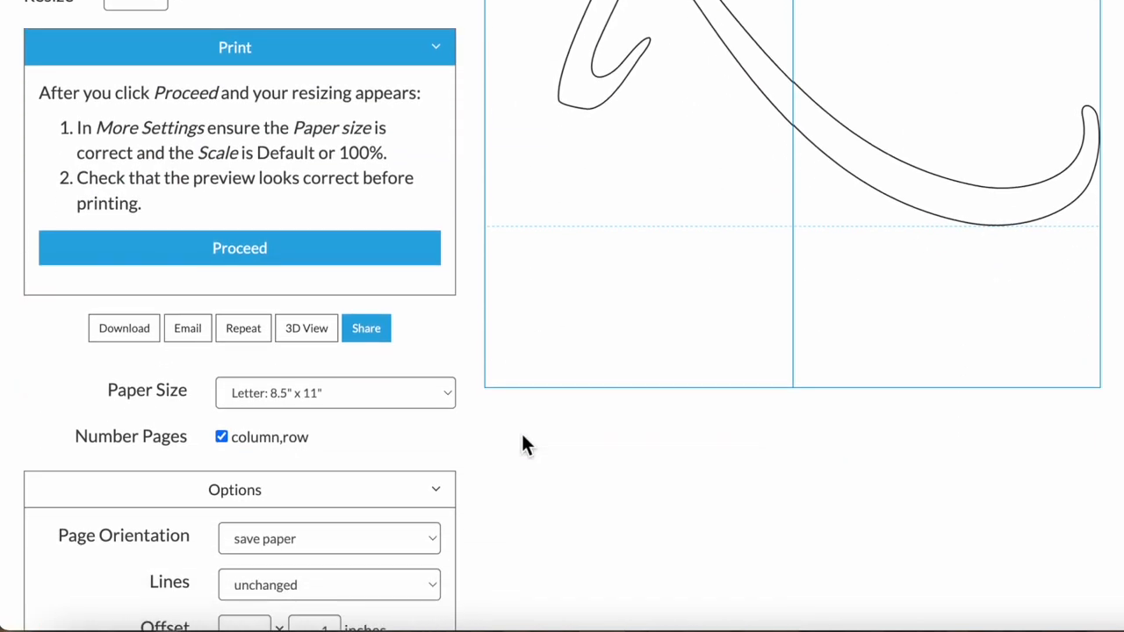